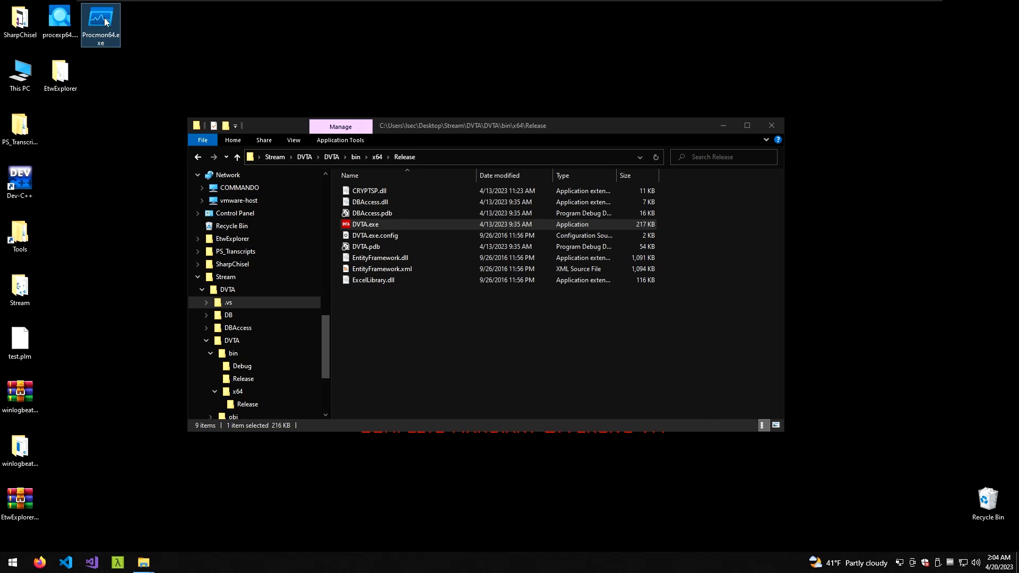
# Step: Start Process Monitor with the saved DVTA DLL filter and launch DVTA.exe from Release
pyautogui.doubleClick(101, 20)
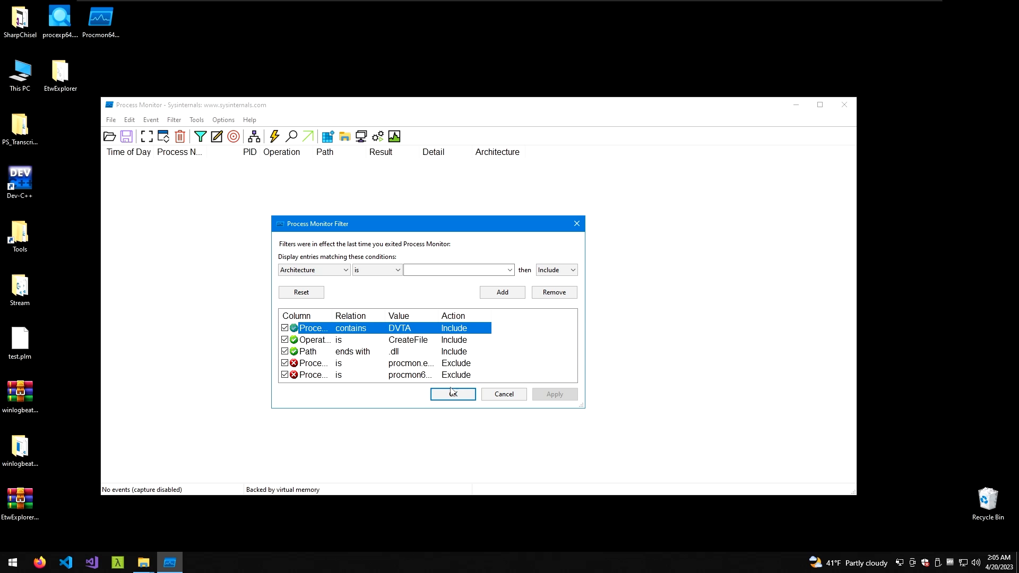
pyautogui.click(452, 393)
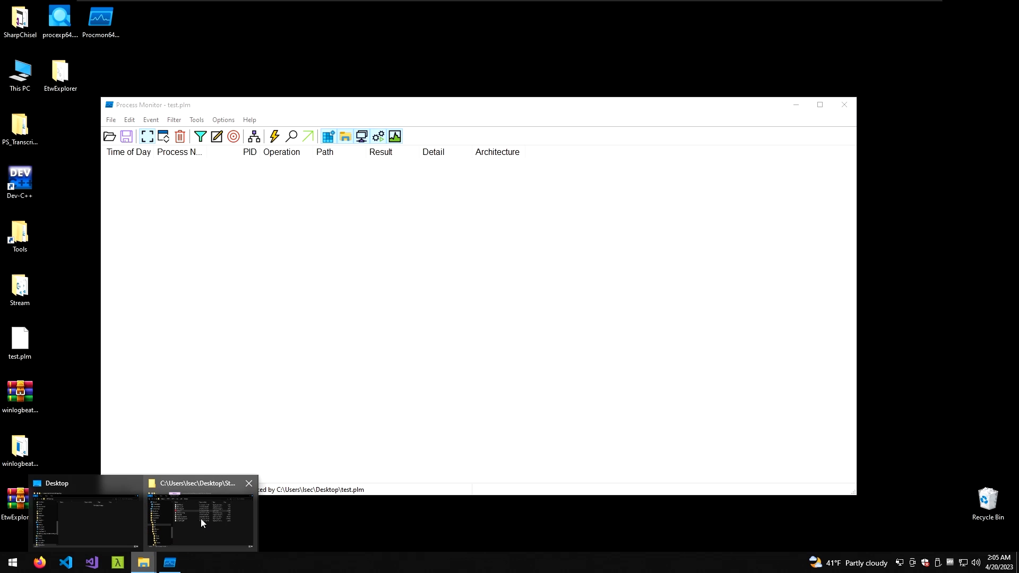
pyautogui.click(200, 521)
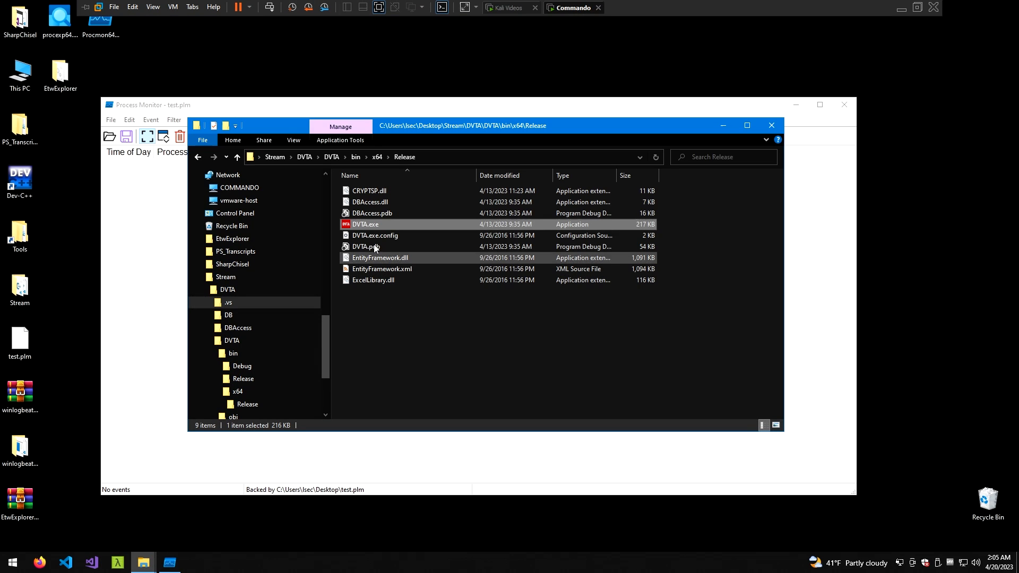
pyautogui.doubleClick(365, 224)
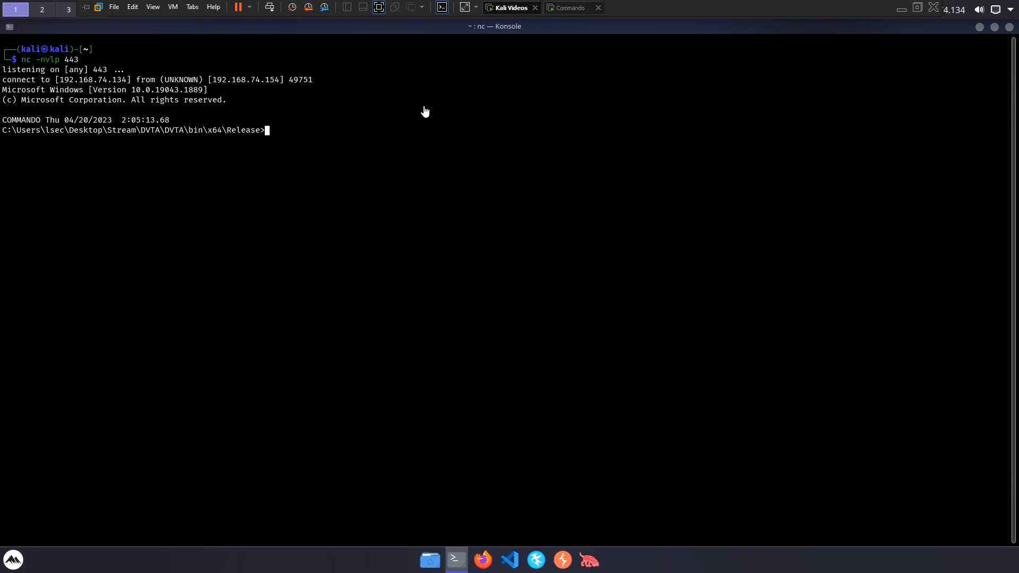
# Step: Run whoami in the reverse shell, then exit the session
pyautogui.write('whoami')
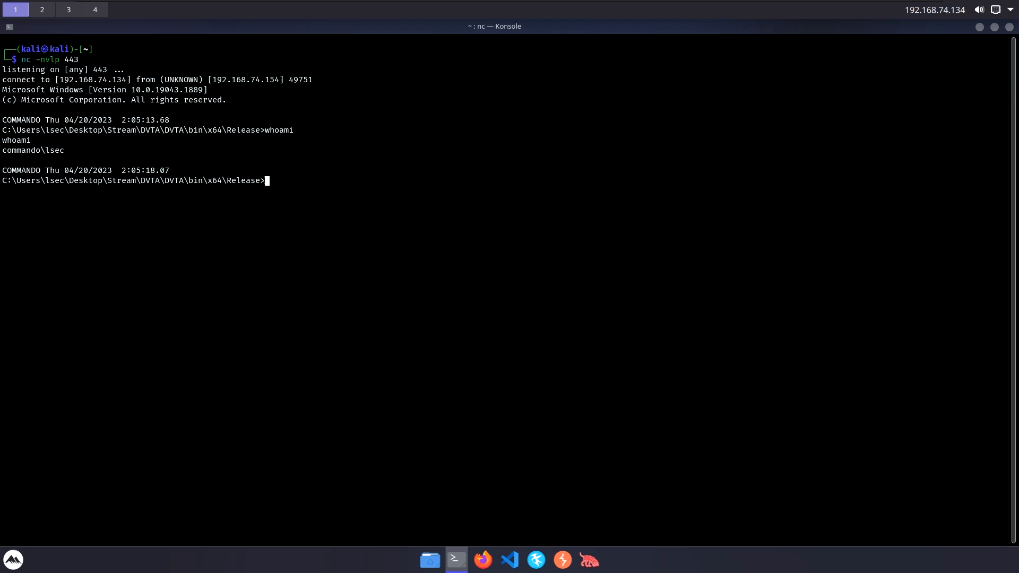
pyautogui.write('exit')
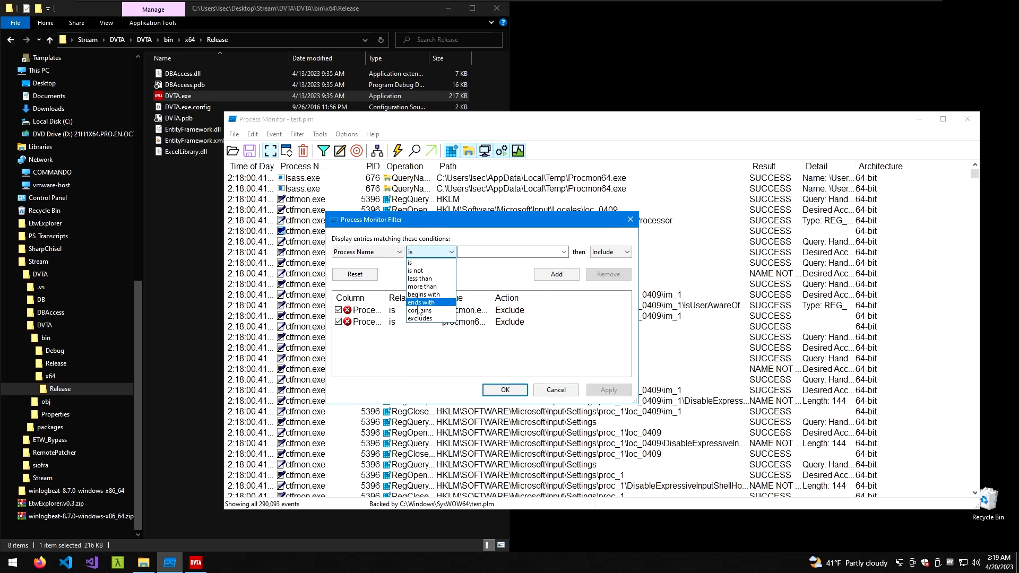
# Step: Filter to DVTA.exe DLL paths with NOT FOUND results and inspect the 34 rows
pyautogui.click(419, 310)
pyautogui.write('F')
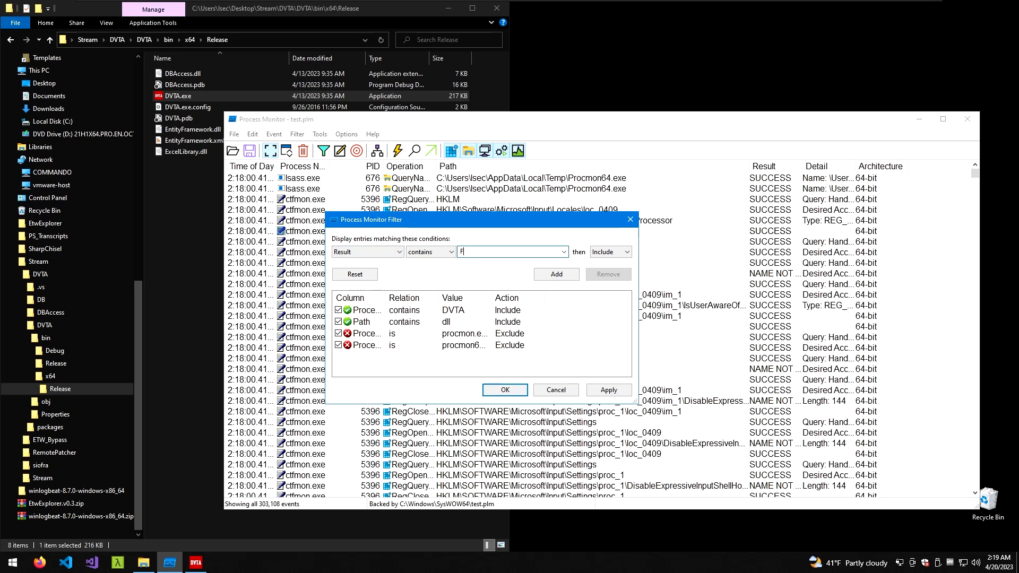
pyautogui.click(505, 390)
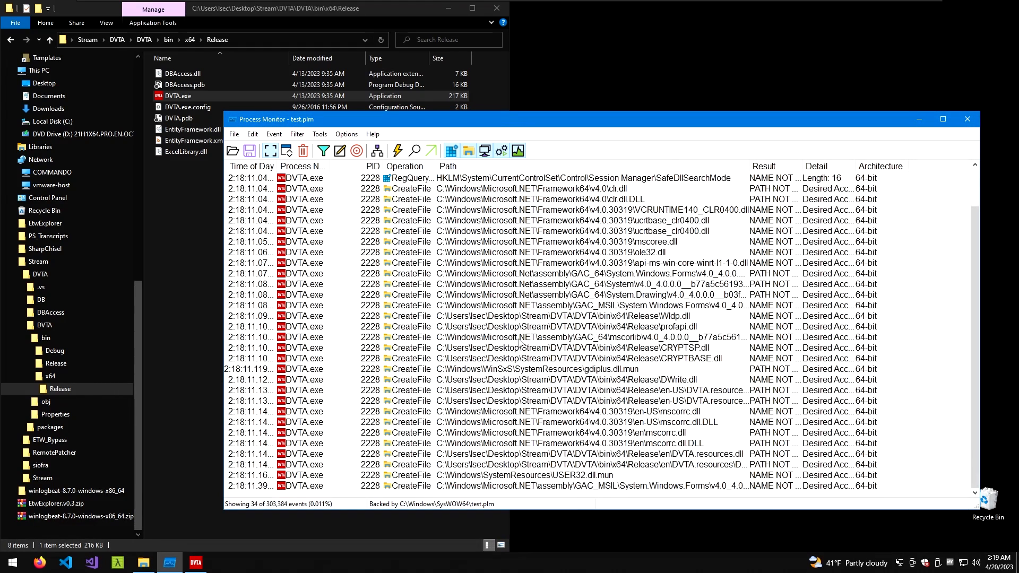
pyautogui.click(565, 400)
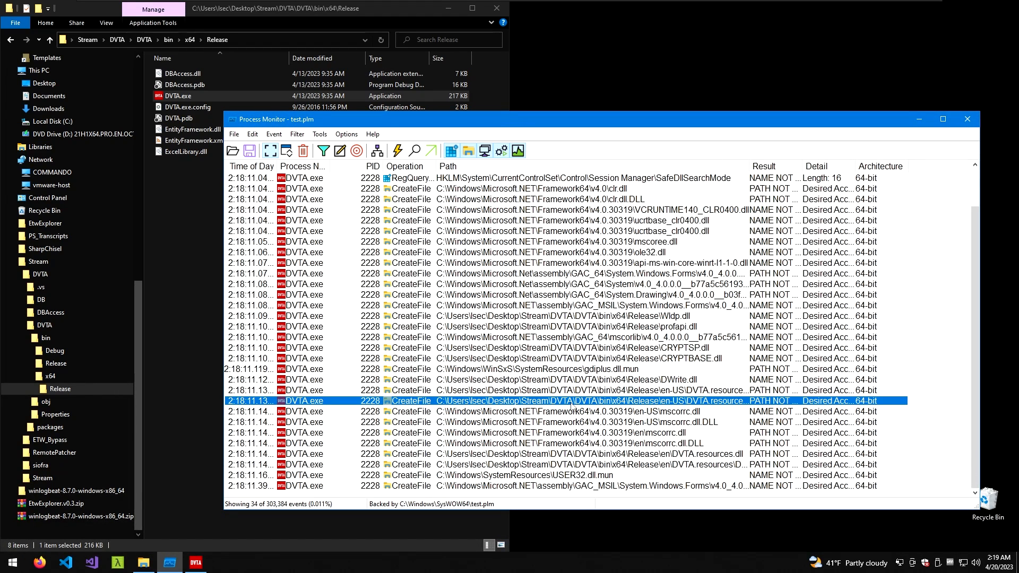
pyautogui.scroll(-3)
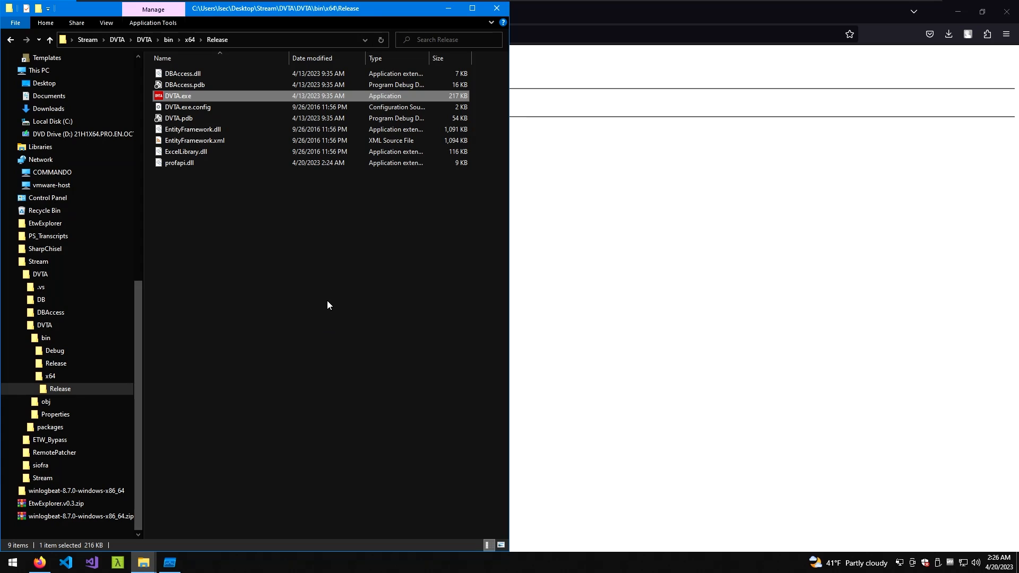
pyautogui.moveTo(223, 103)
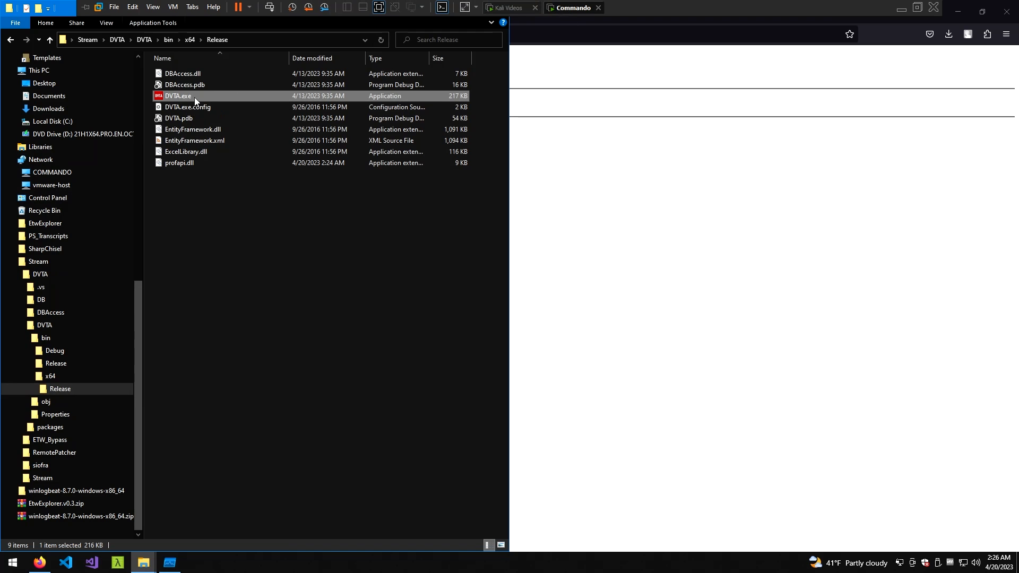
pyautogui.moveTo(194, 97)
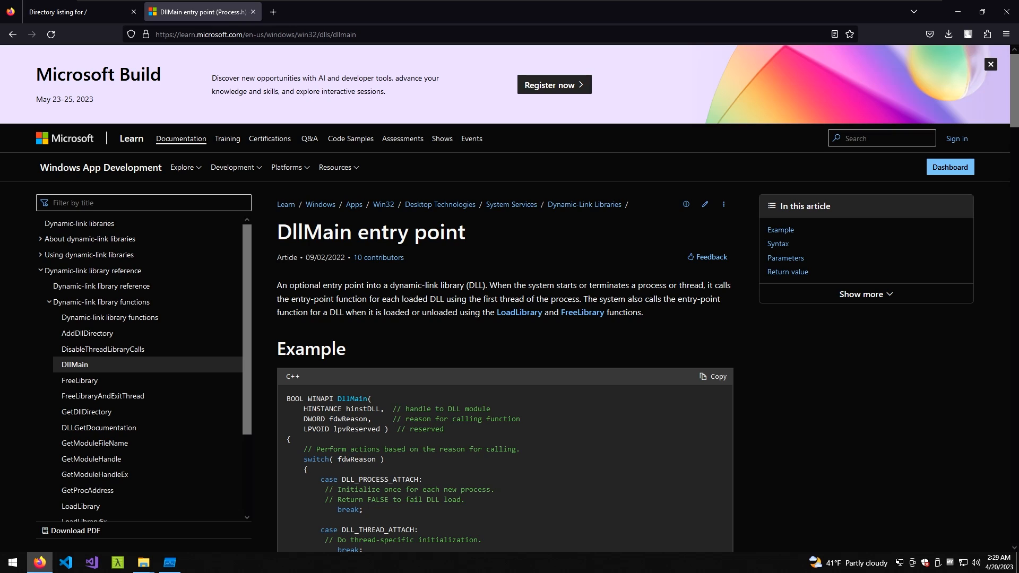
pyautogui.moveTo(474, 400)
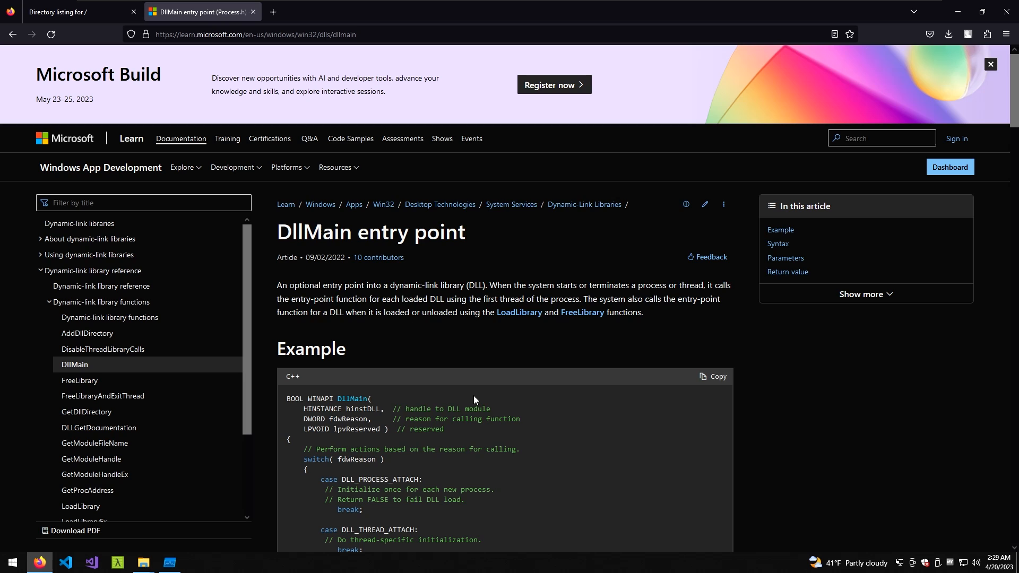
# Step: Scroll to the DllMain C++ example and select DLL_PROCESS_DETACH
pyautogui.scroll(-3)
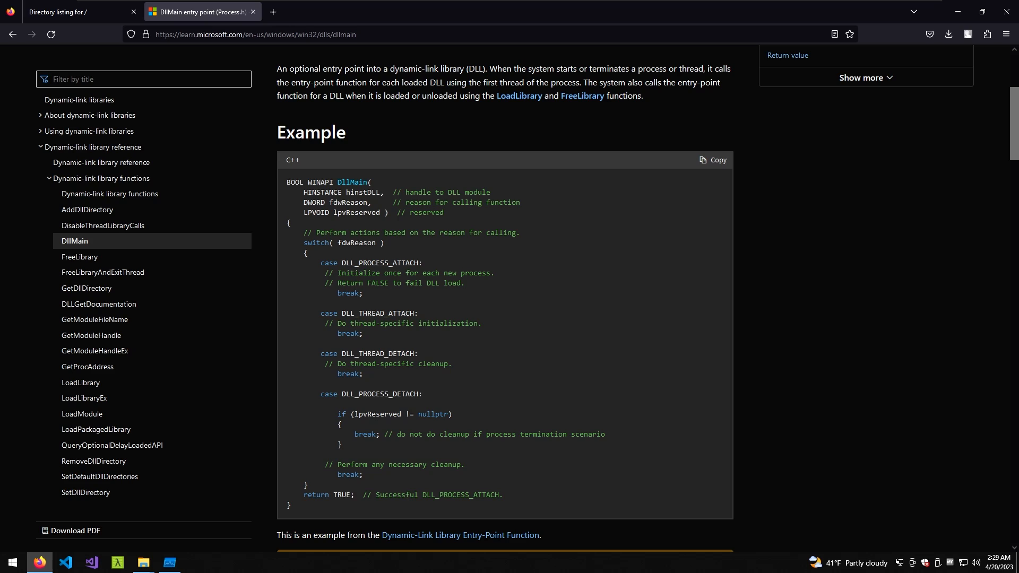
pyautogui.moveTo(373, 301)
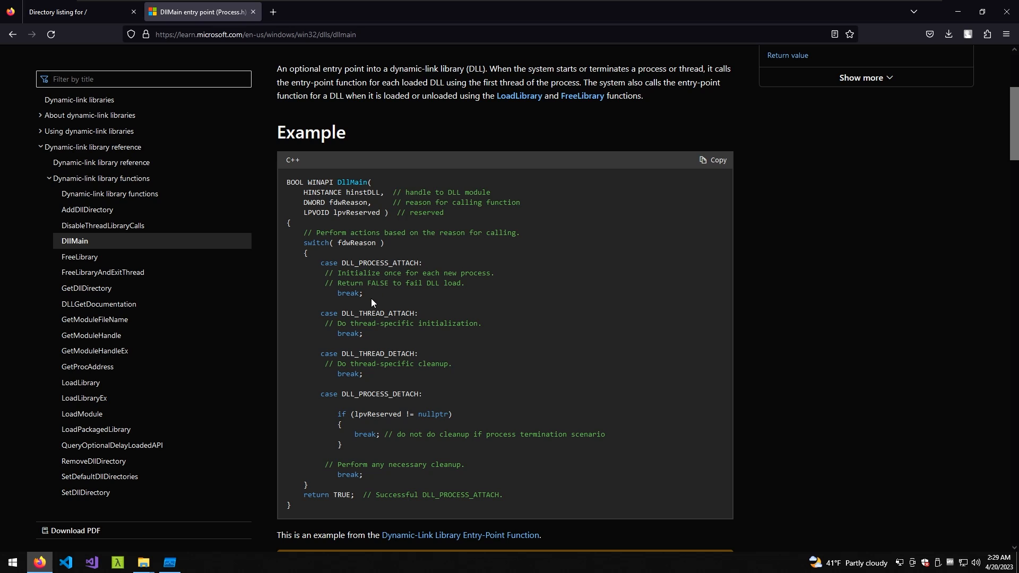
pyautogui.doubleClick(354, 263)
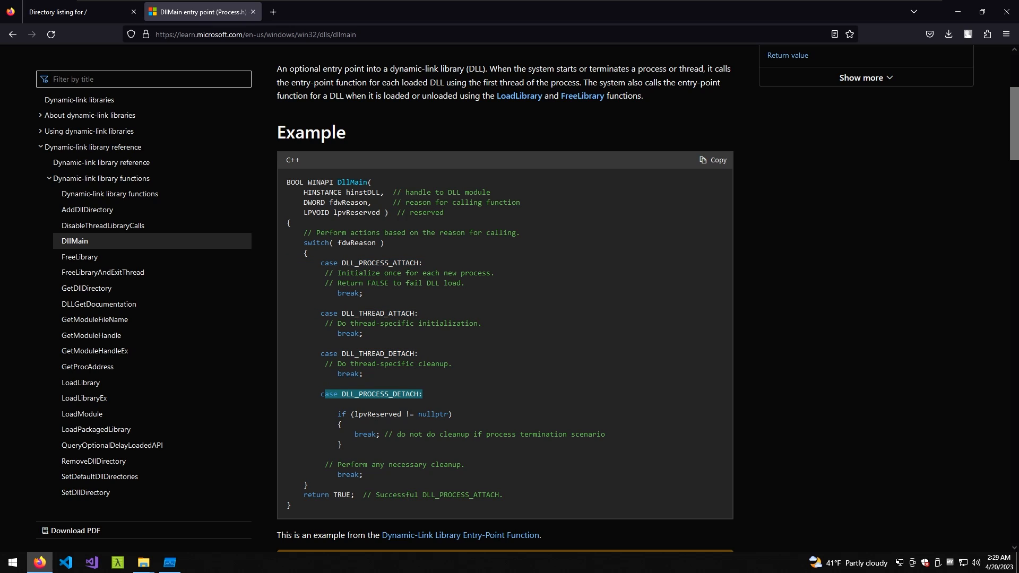
pyautogui.moveTo(427, 267)
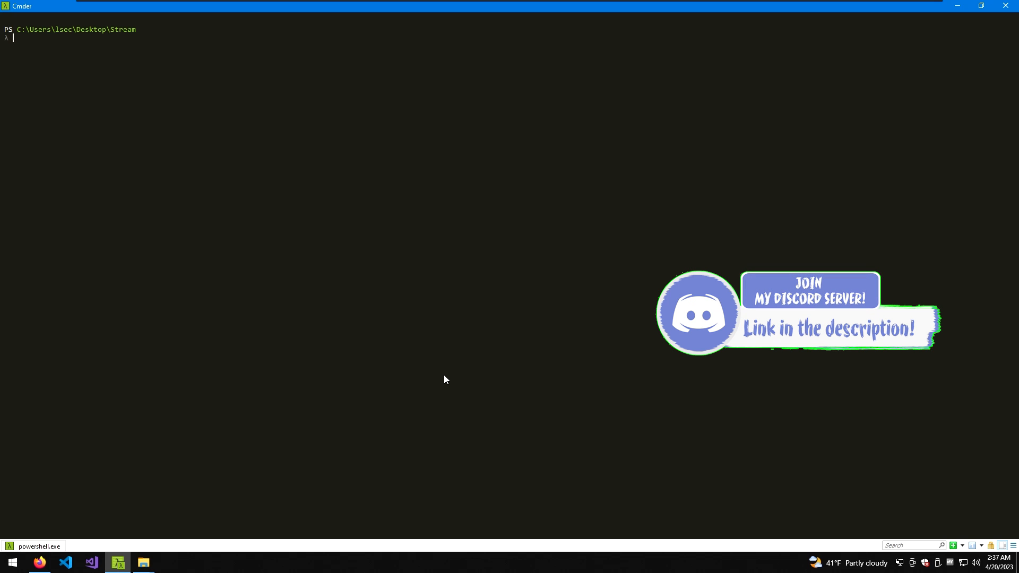
# Step: Run Spartacus-v1.2.0-x64.exe with --procmon, --pml test.plm, --csv, --exports and --verbose
pyautogui.write('.\\Spartacus-v1.2.0-x64.exe --procmon C:\\Tools\\Sysinternals\\Procmon64.exe --pml test.plm --csv ./output.csv --exports . --verbose')
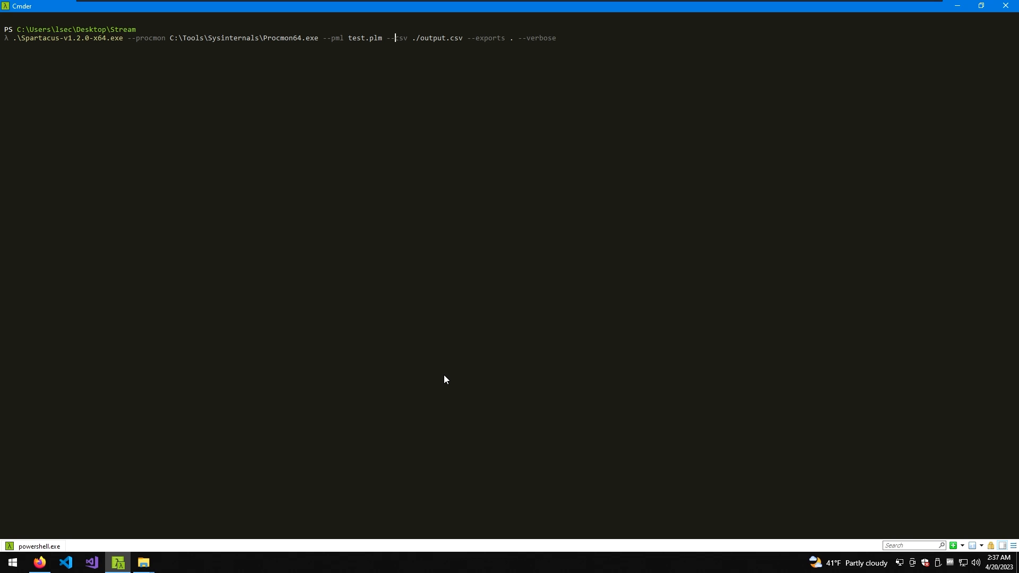
pyautogui.press('End')
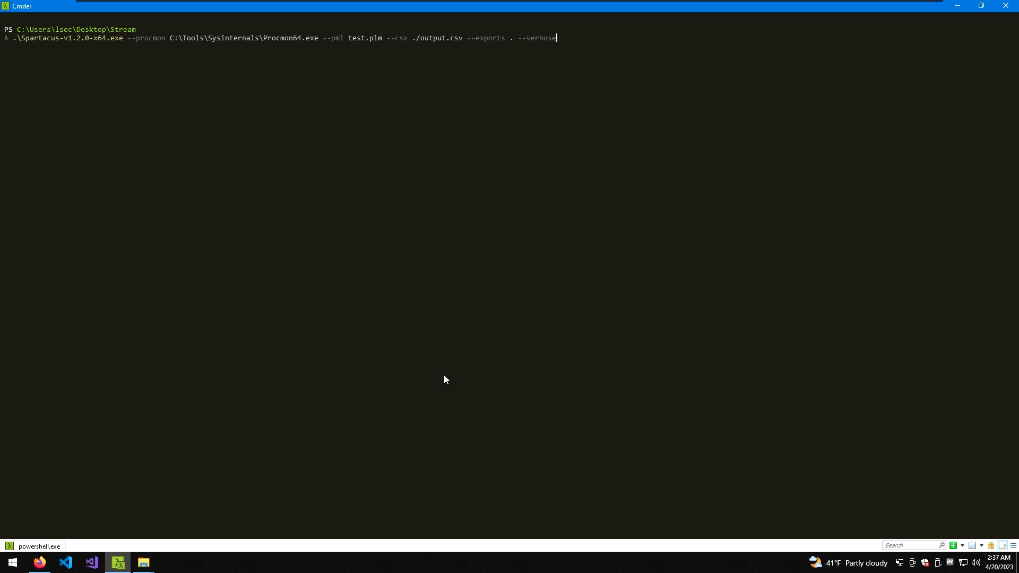
pyautogui.press('Return')
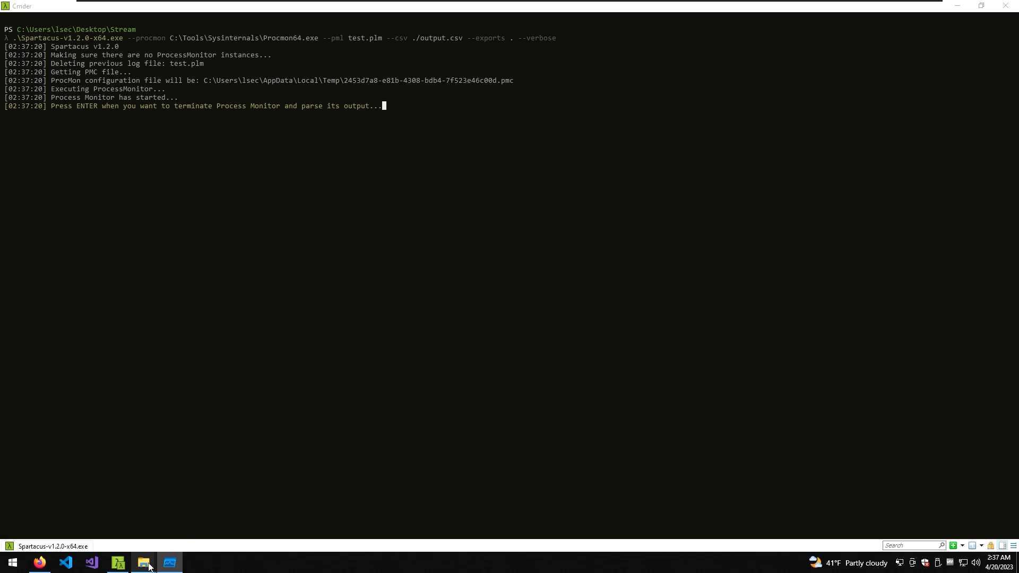
# Step: Browse to DVTA's x64 Release folder and select the planted profapi.dll
pyautogui.click(144, 562)
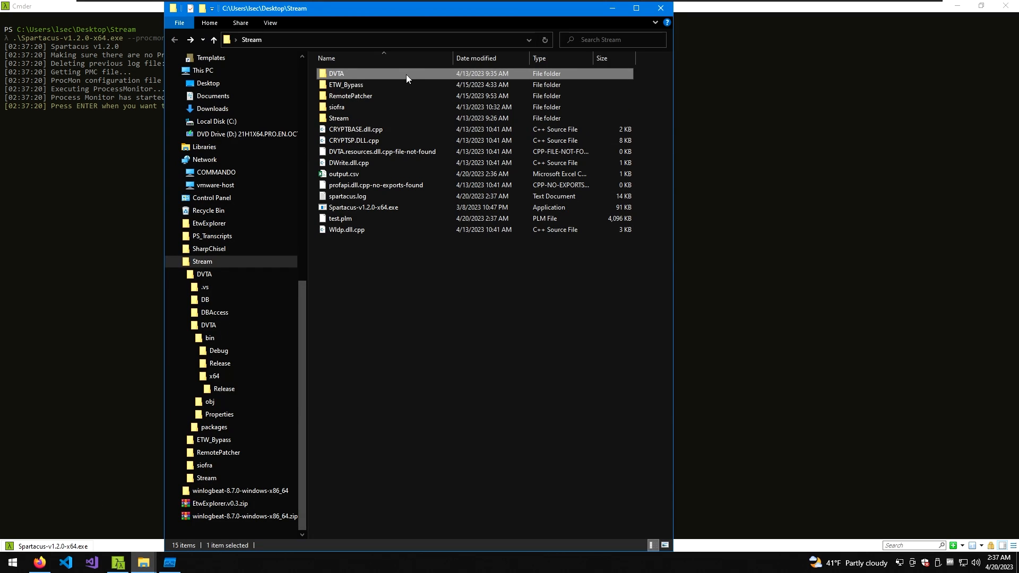
pyautogui.doubleClick(336, 73)
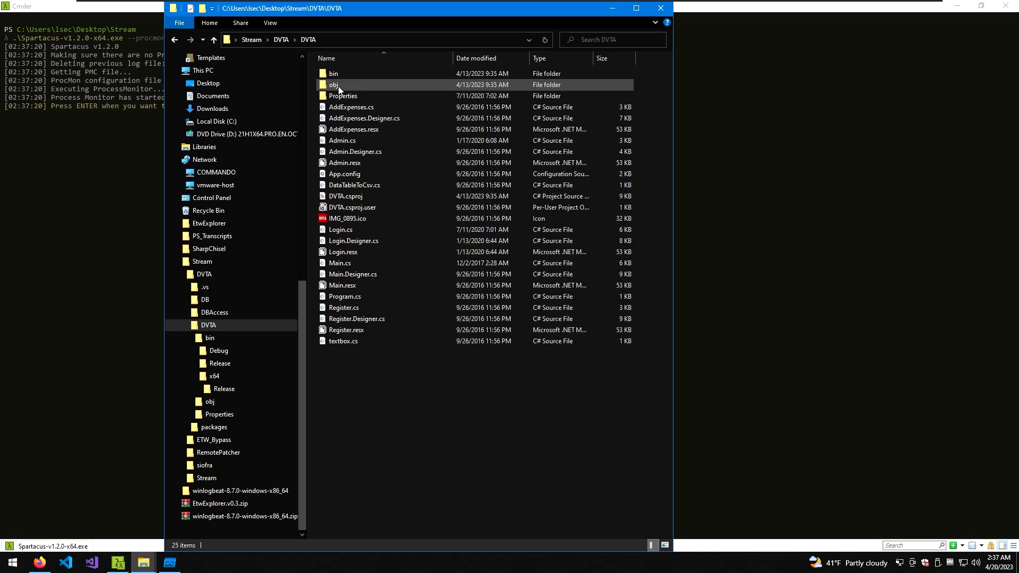
pyautogui.doubleClick(333, 84)
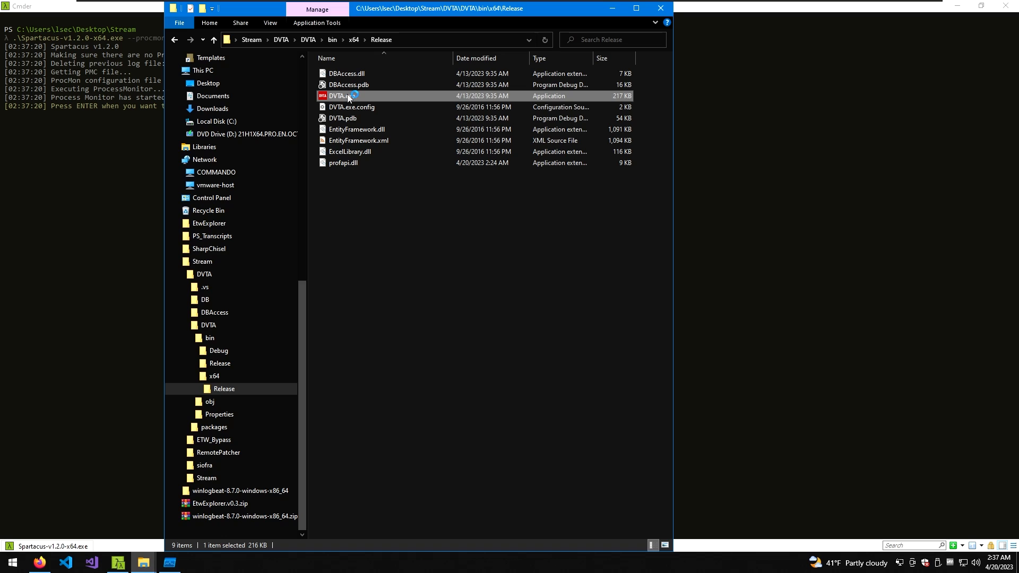
pyautogui.click(356, 162)
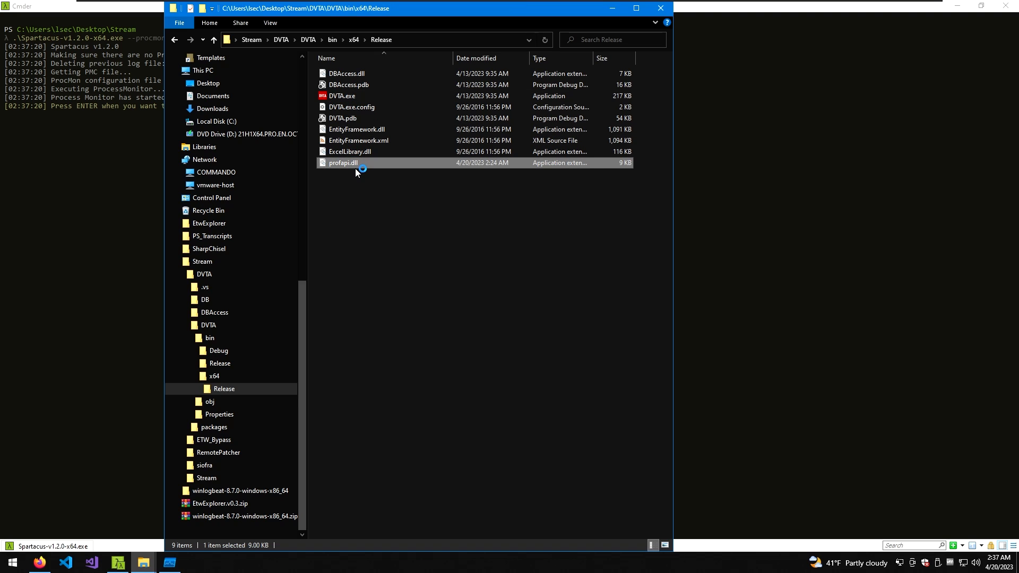
pyautogui.moveTo(602, 6)
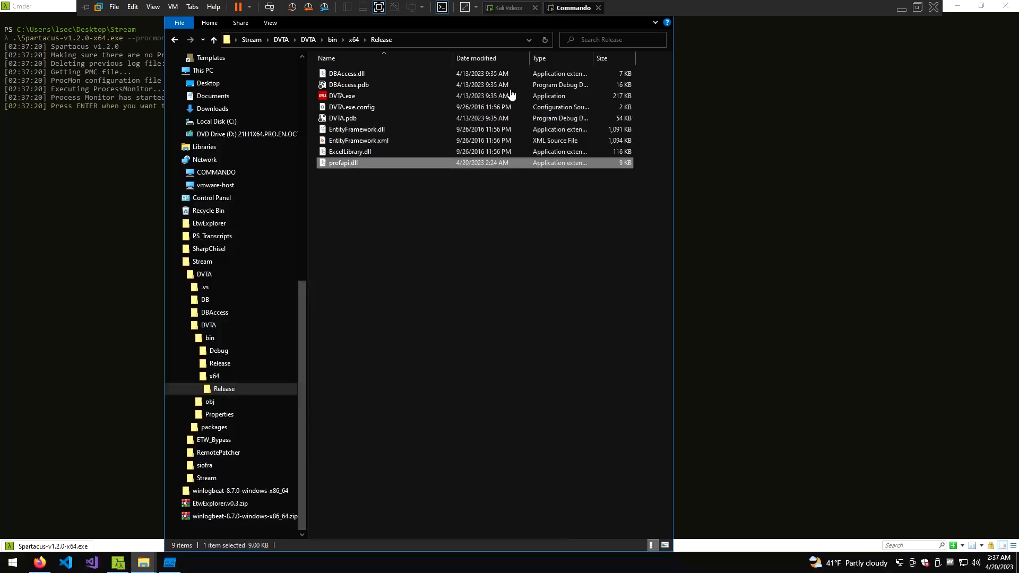
# Step: Open Task Manager from the taskbar to view running processes
pyautogui.rightClick(454, 562)
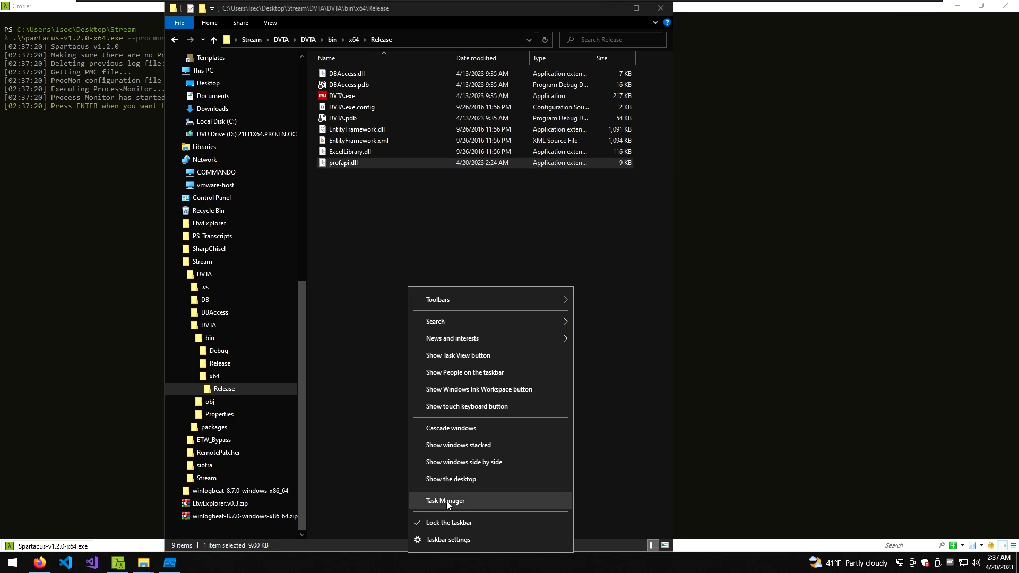
pyautogui.click(446, 501)
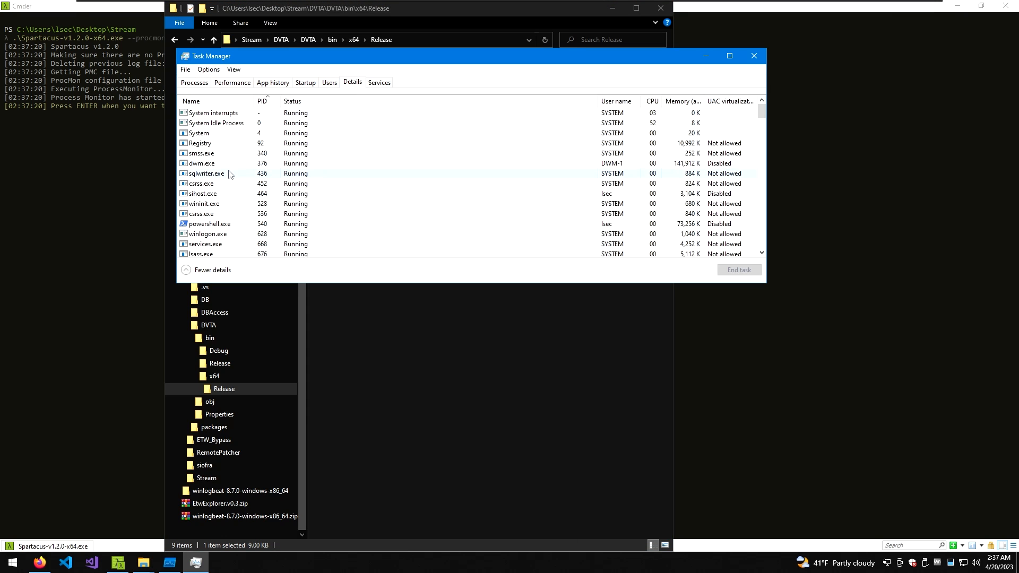
pyautogui.click(738, 270)
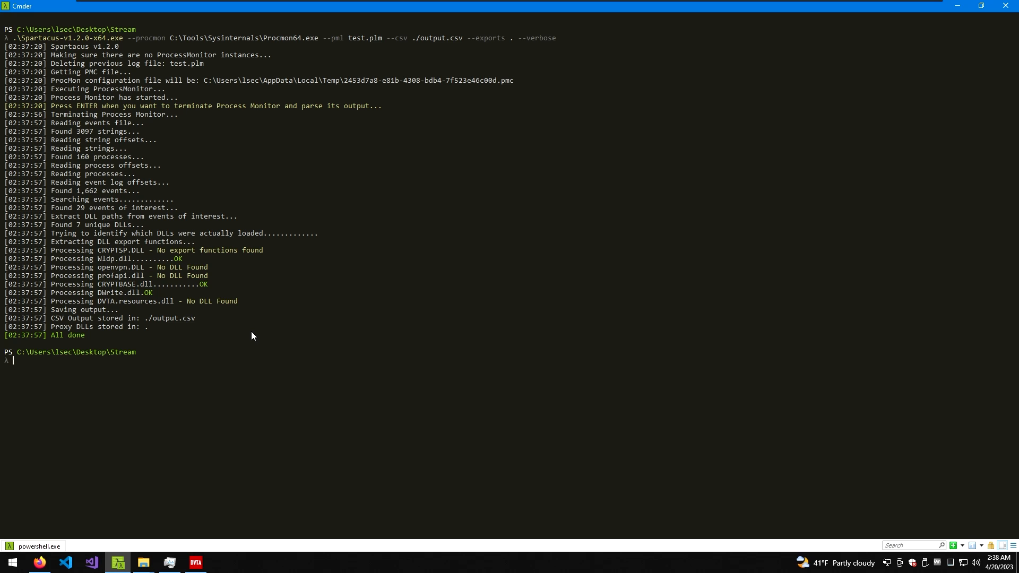
pyautogui.moveTo(130, 260)
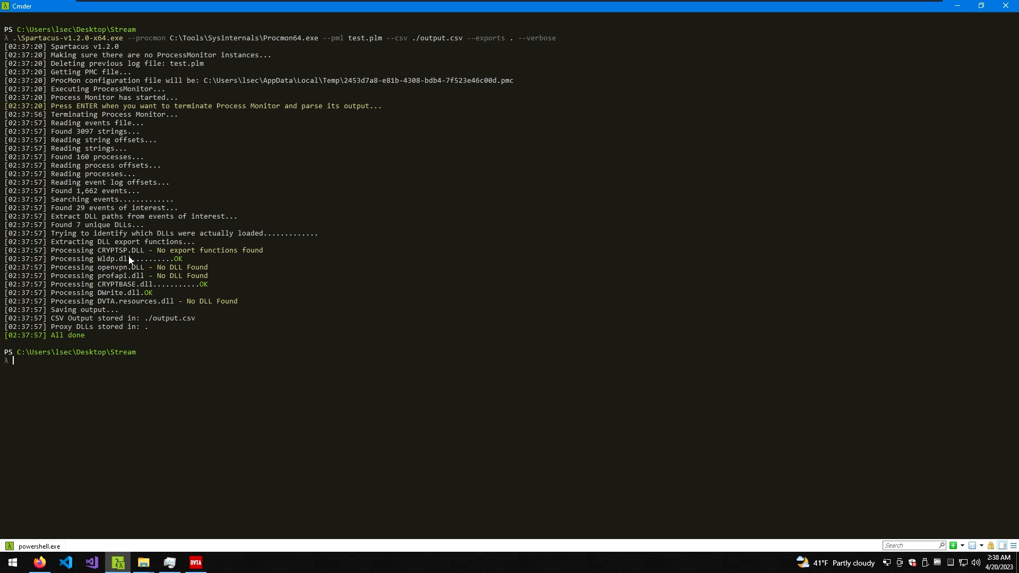
pyautogui.moveTo(220, 261)
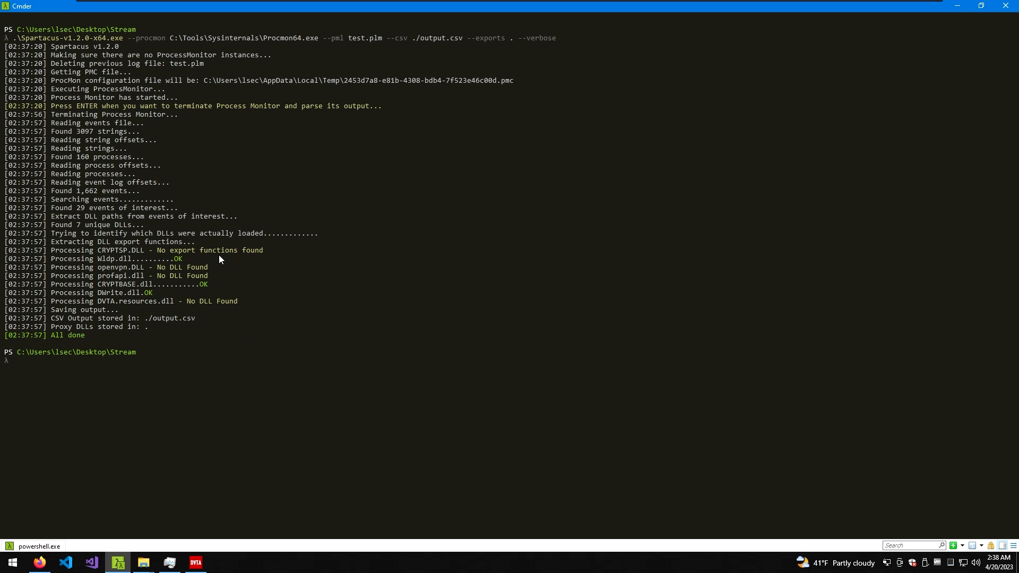
pyautogui.moveTo(98, 265)
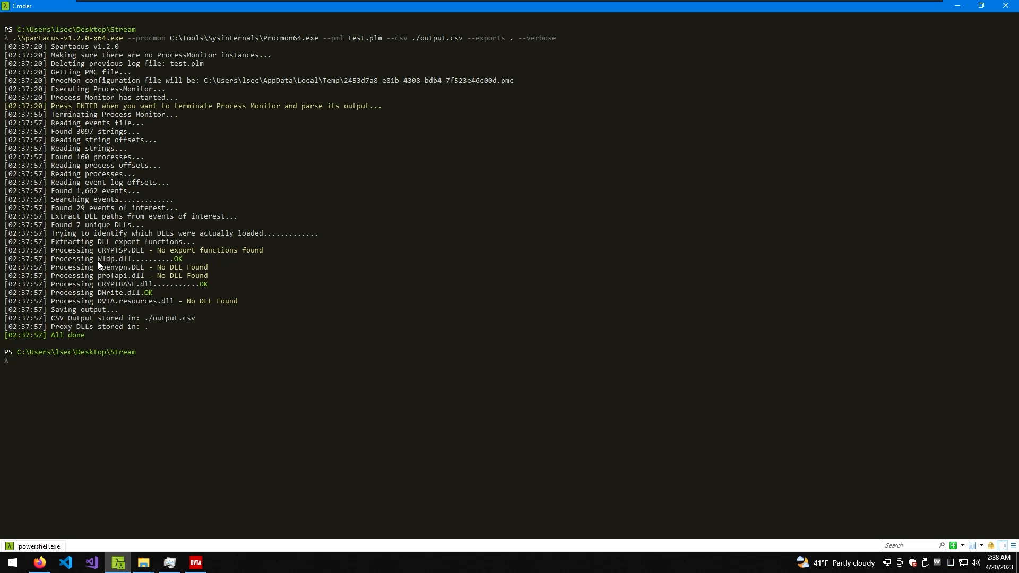
pyautogui.moveTo(93, 289)
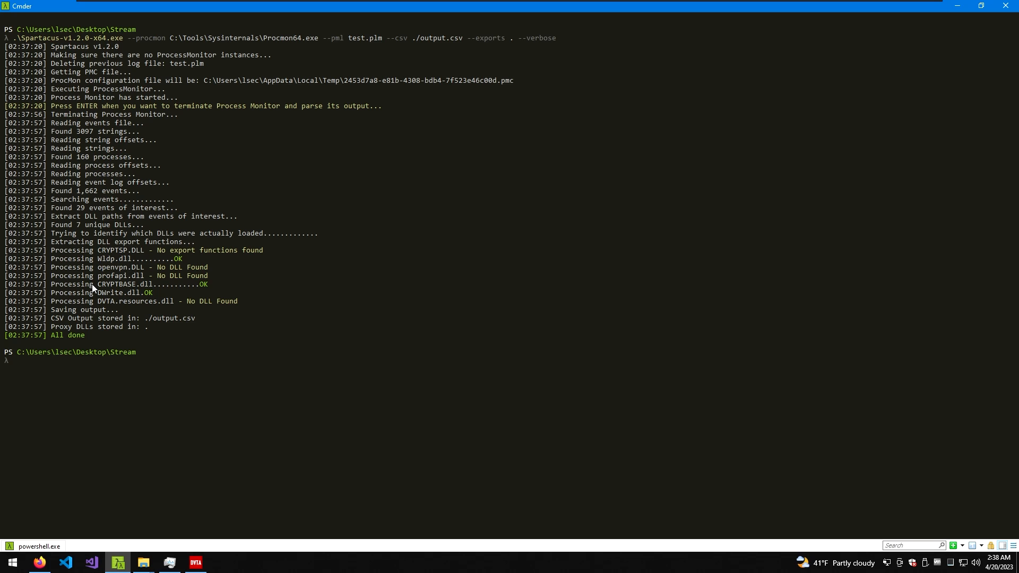
pyautogui.moveTo(136, 299)
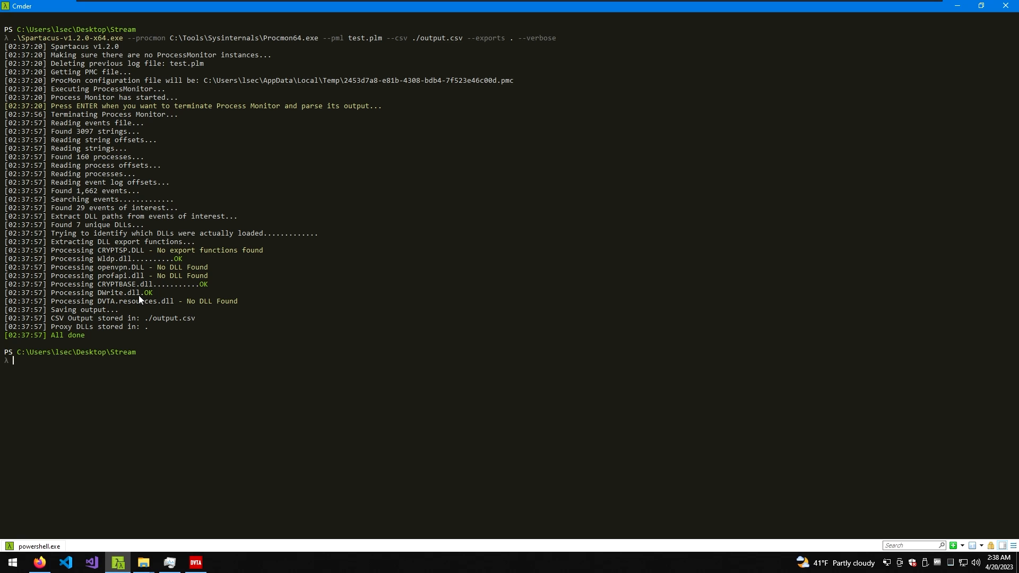
# Step: Display output.csv with cat and begin typing explorer to open the folder
pyautogui.write('cat .\\output.csv')
pyautogui.write('ls')
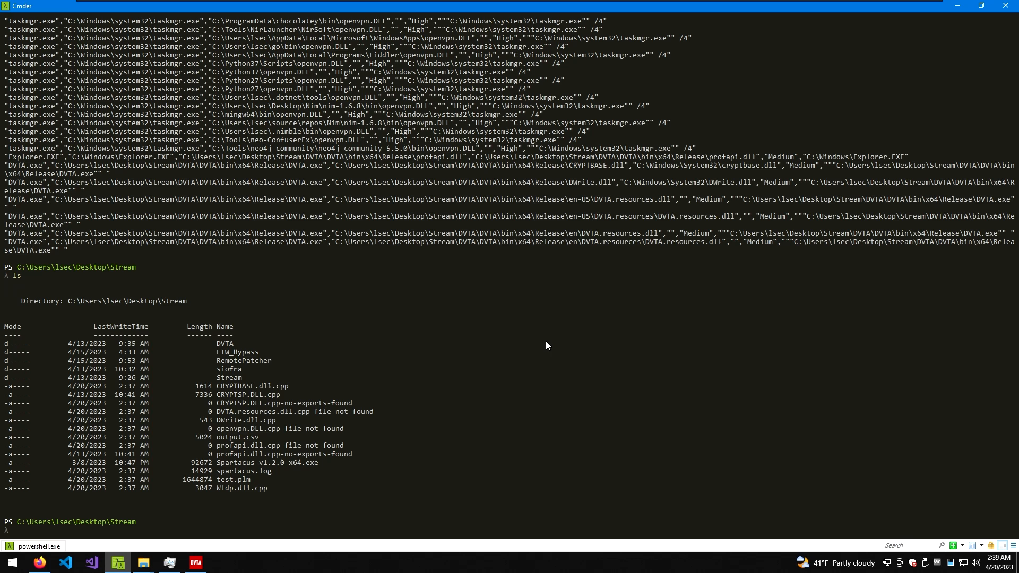
pyautogui.write('explorer .')
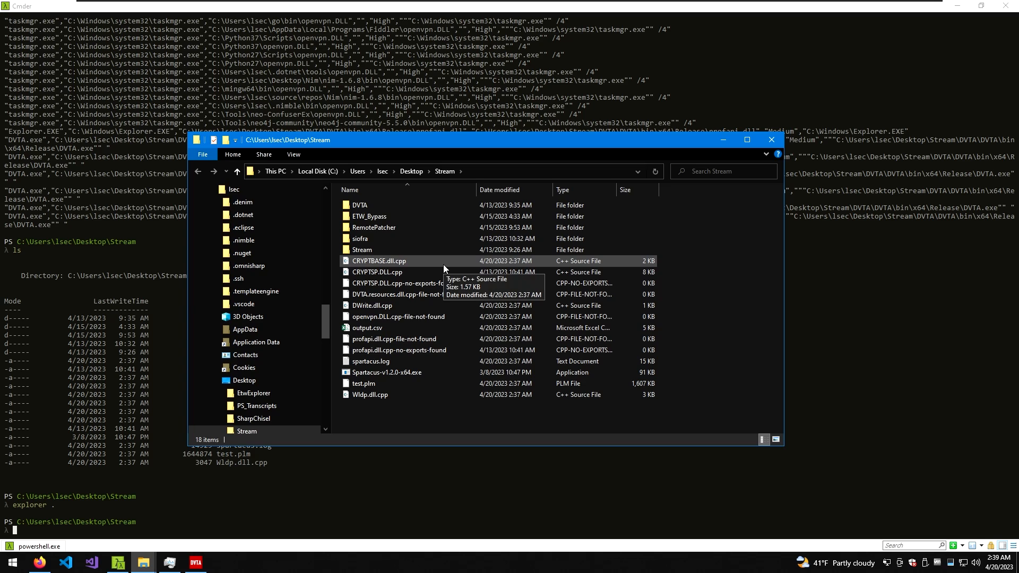
# Step: Select CRYPTBASE.dll.cpp among the generated files in the Stream folder
pyautogui.click(380, 261)
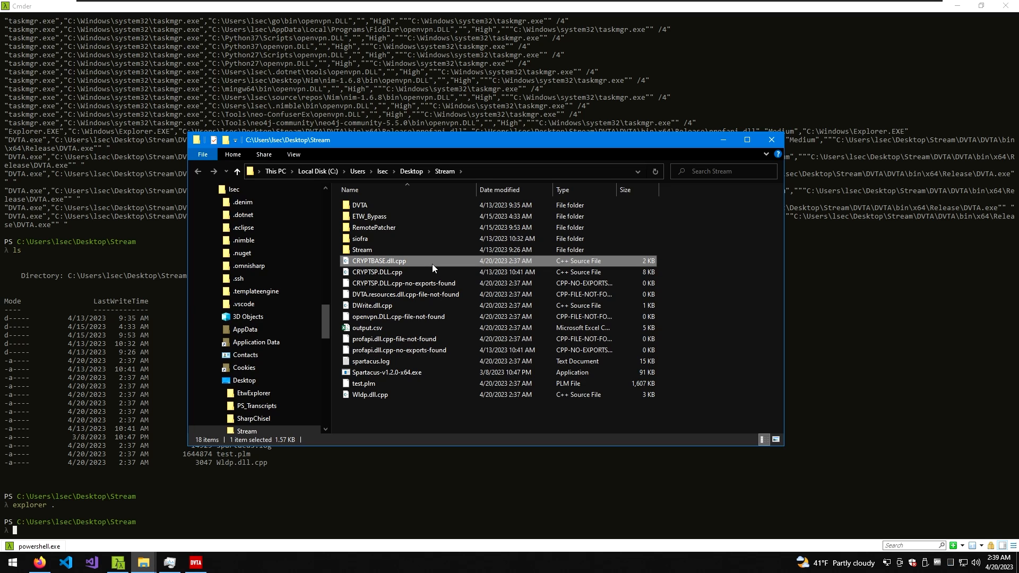
pyautogui.moveTo(376, 272)
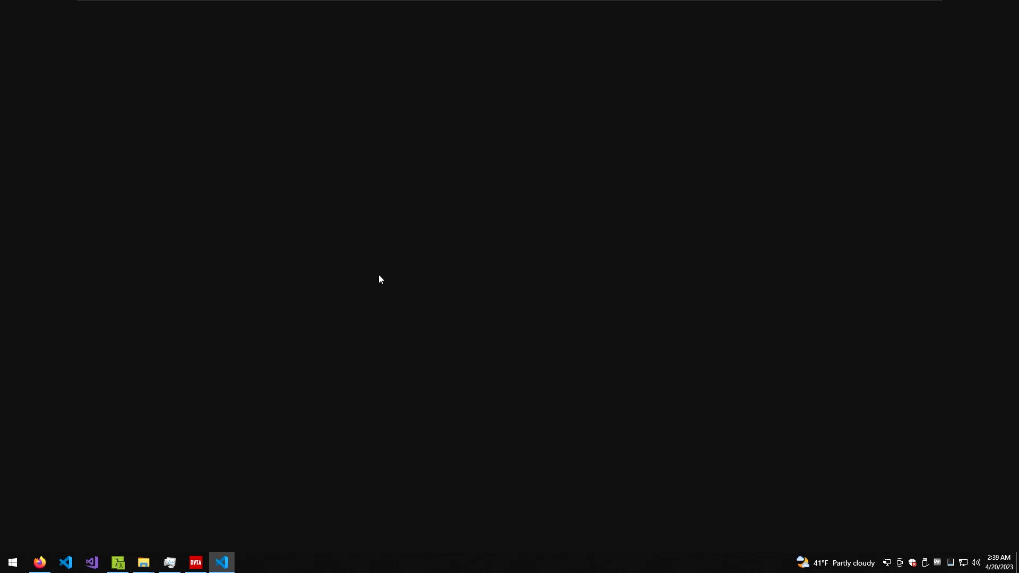
# Step: Scroll past CRYPTSP.DLL.cpp's export pragmas and select the 'Run your payload here' comment
pyautogui.click(222, 562)
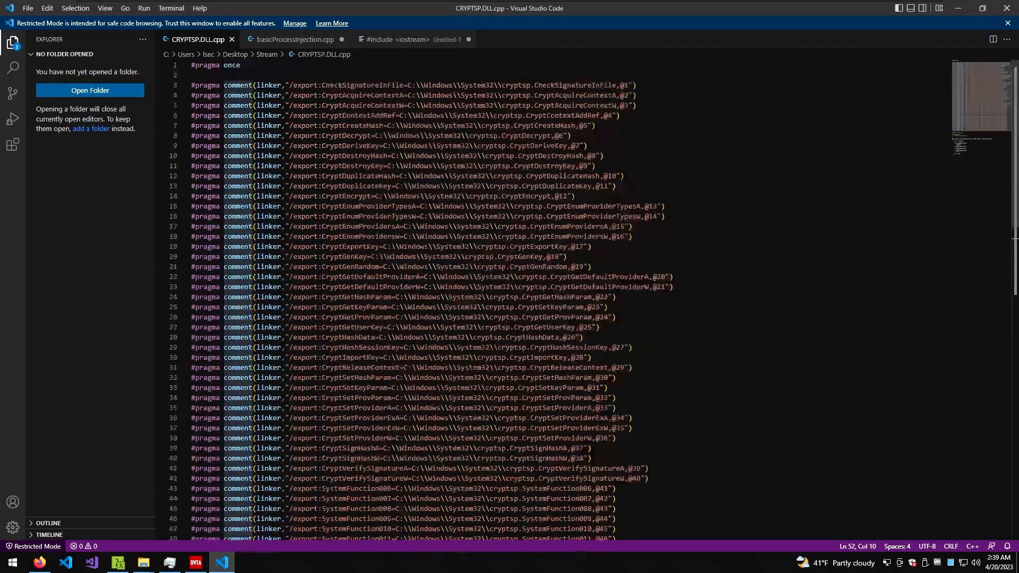
pyautogui.click(208, 85)
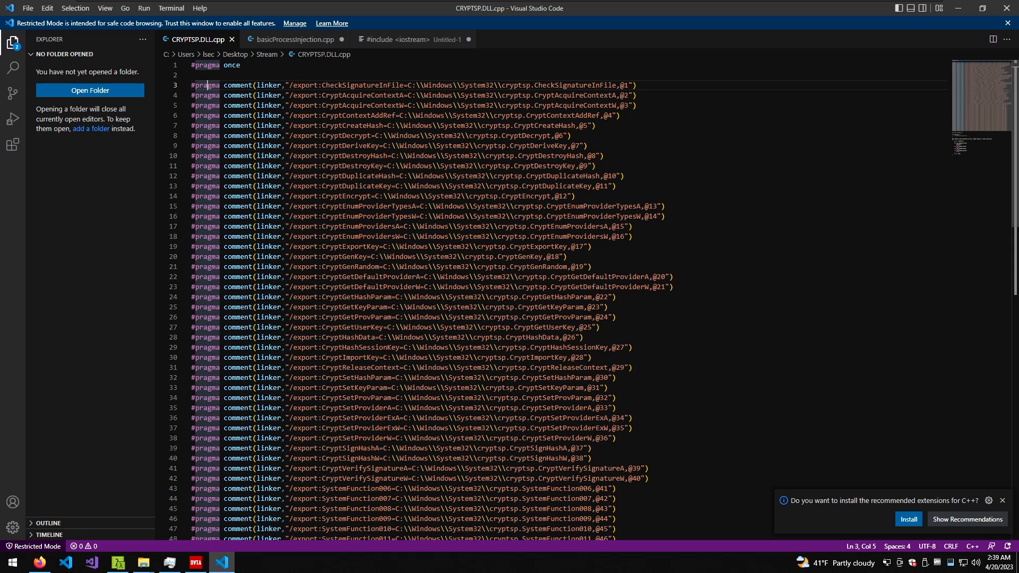
pyautogui.scroll(-3)
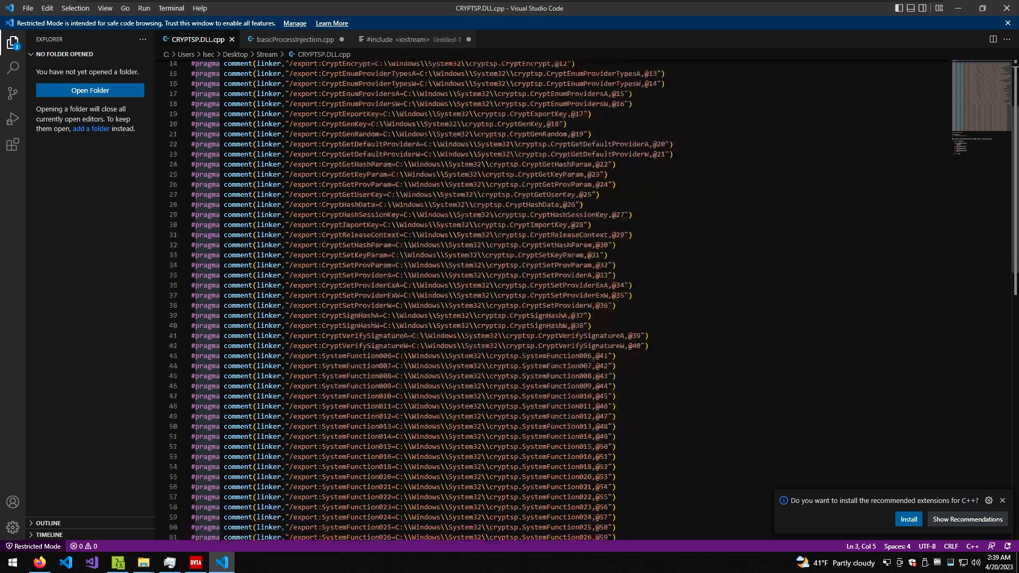
pyautogui.scroll(-3)
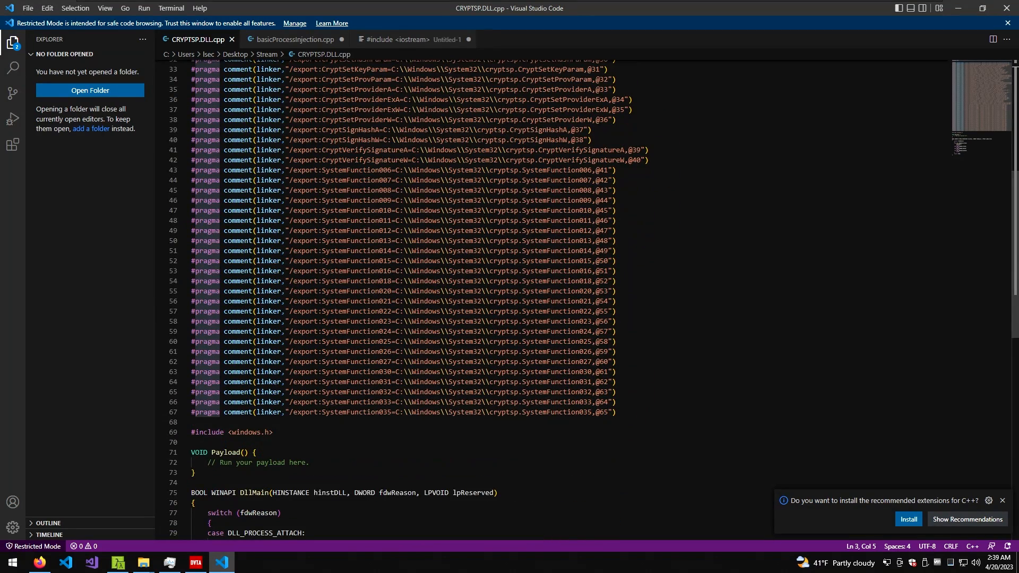
pyautogui.scroll(-3)
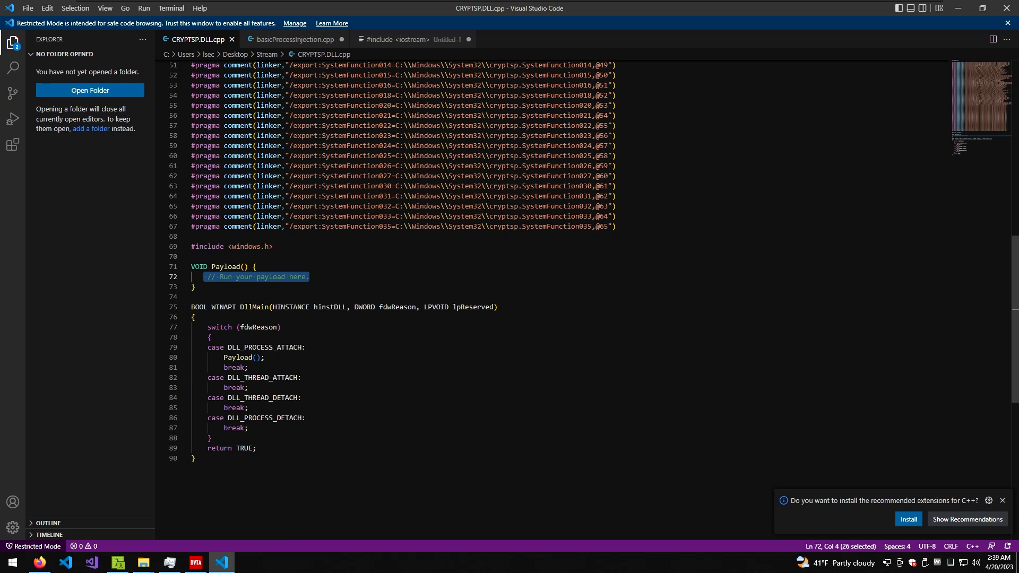
pyautogui.click(249, 388)
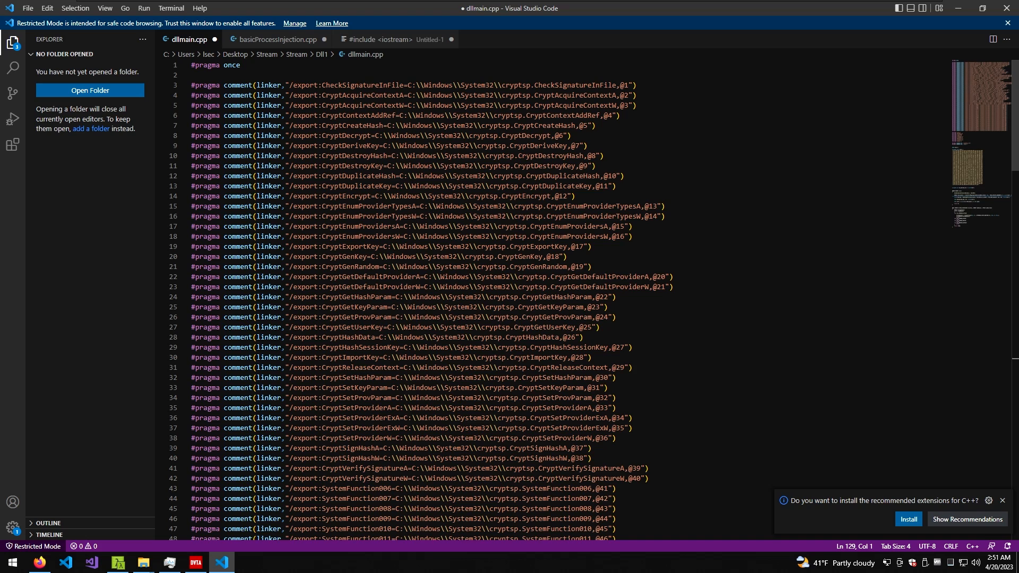
# Step: Scroll through dllmain.cpp's pragmas, includes, shellcode buf, run() loader and DllMain
pyautogui.scroll(-3)
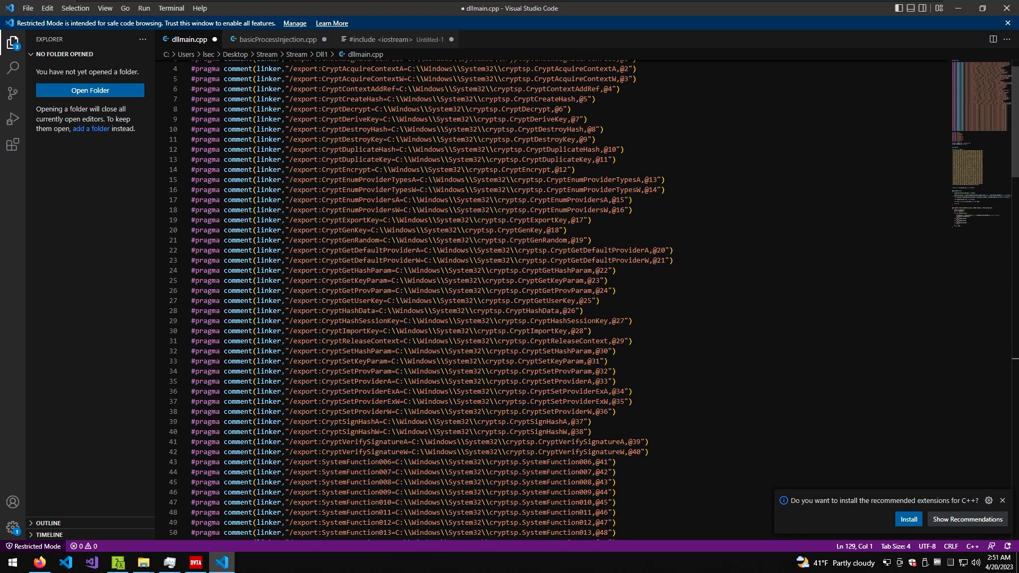
pyautogui.scroll(3)
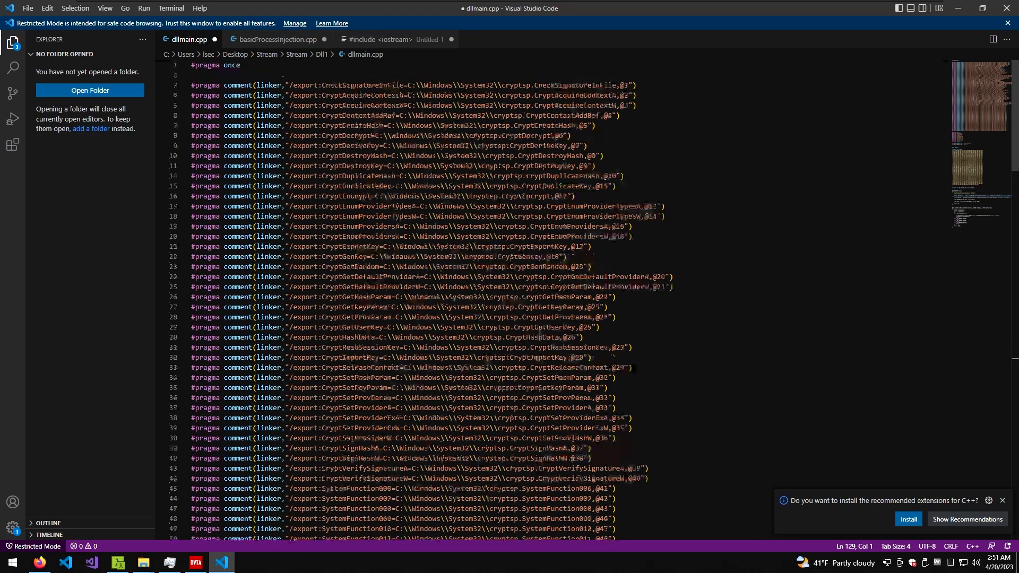
pyautogui.scroll(-3)
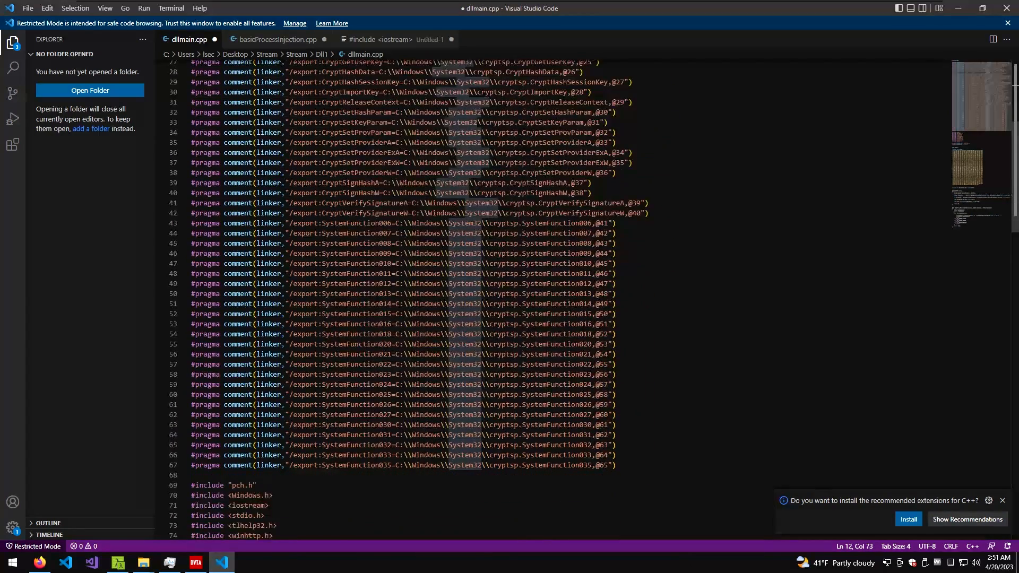
pyautogui.scroll(-3)
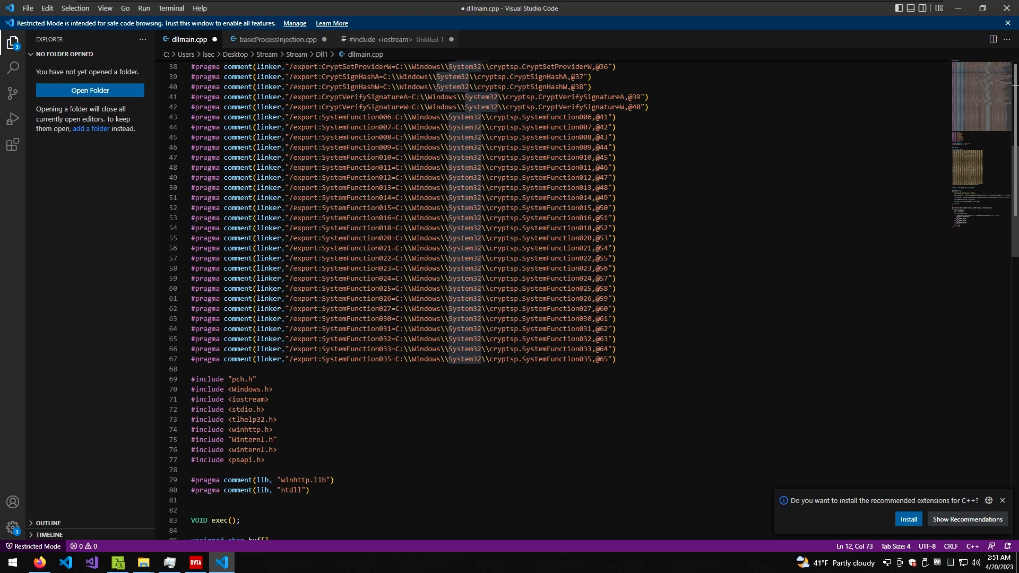
pyautogui.scroll(-3)
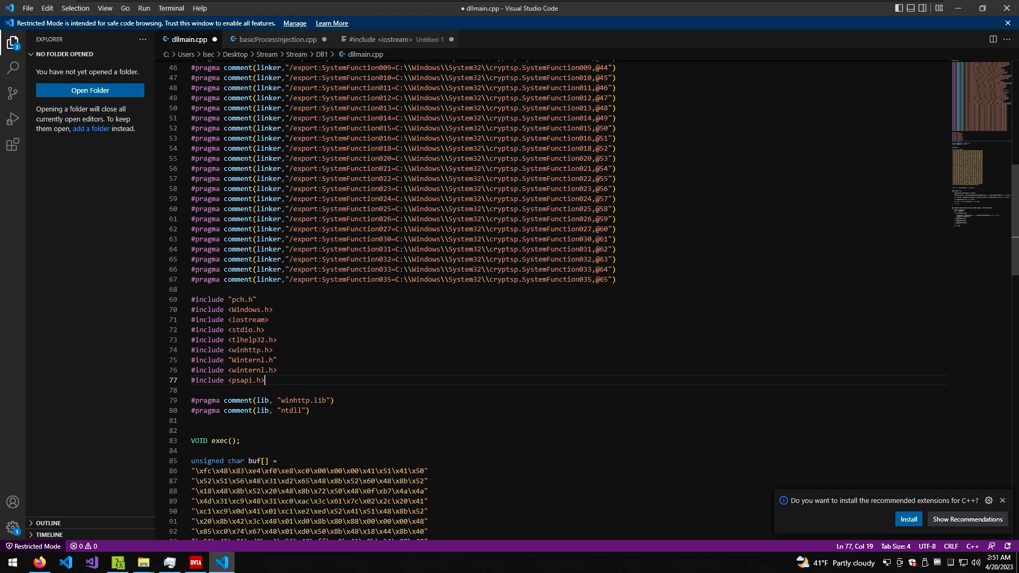
pyautogui.scroll(-3)
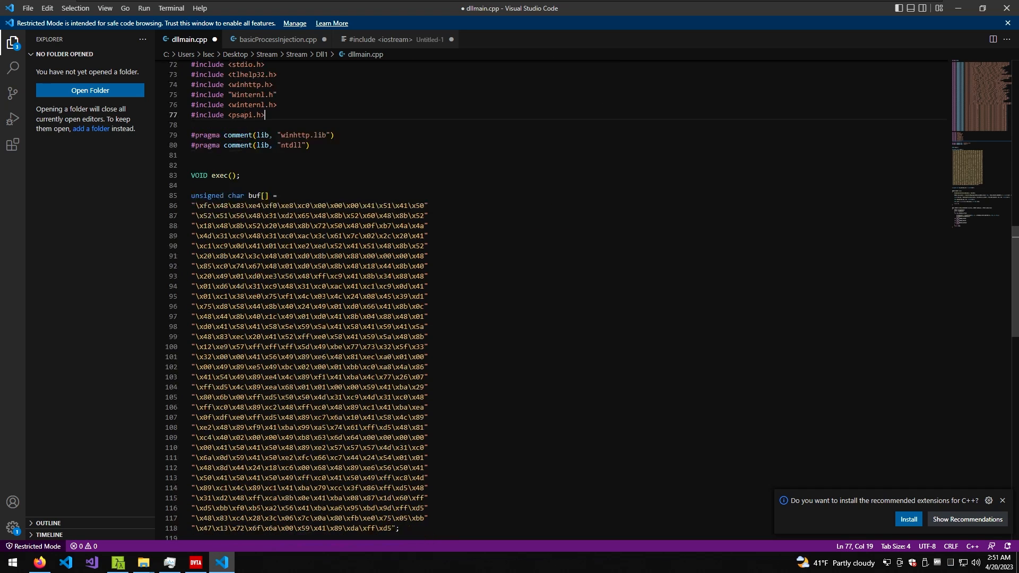
pyautogui.scroll(-3)
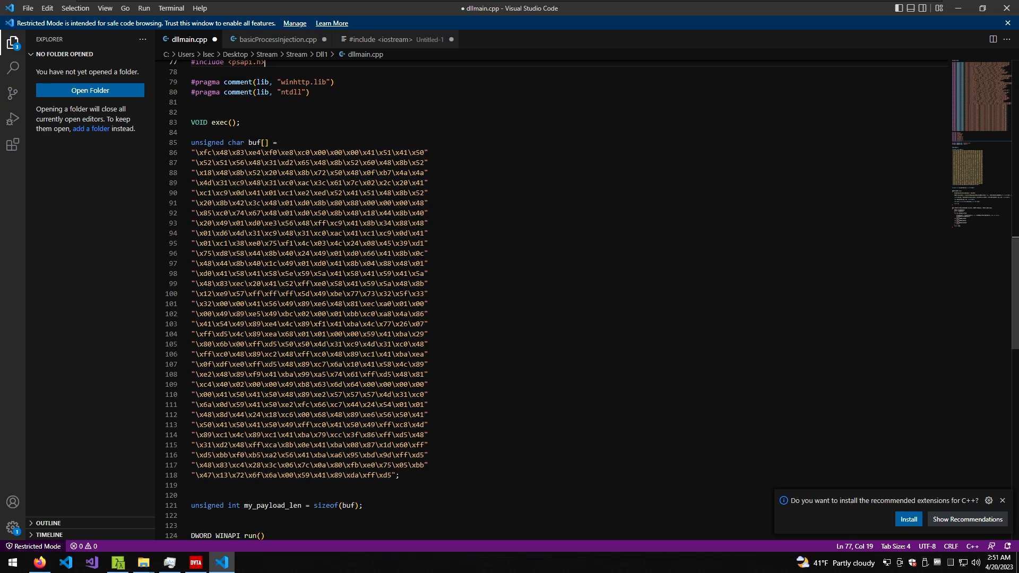
pyautogui.scroll(-3)
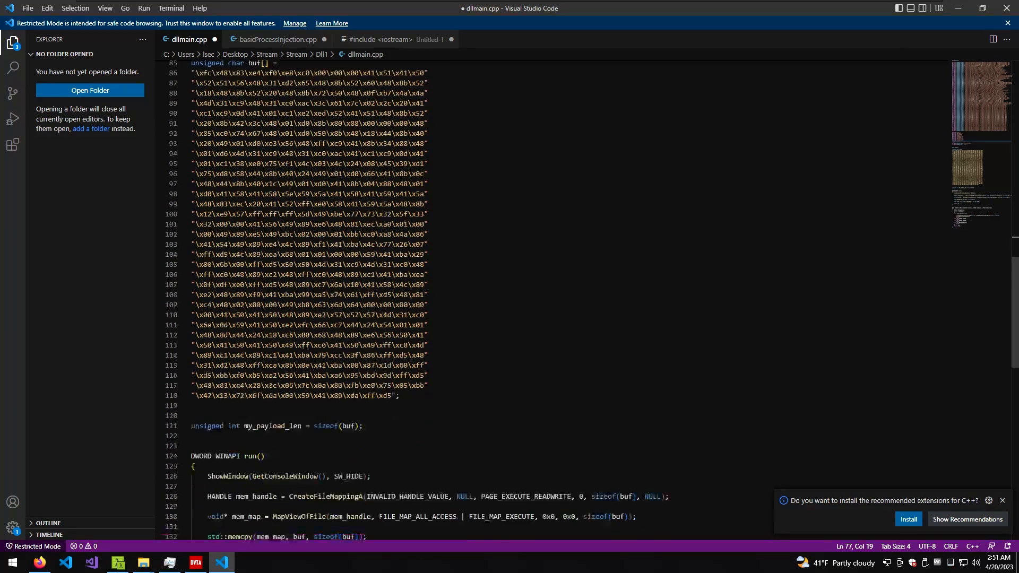
pyautogui.scroll(-3)
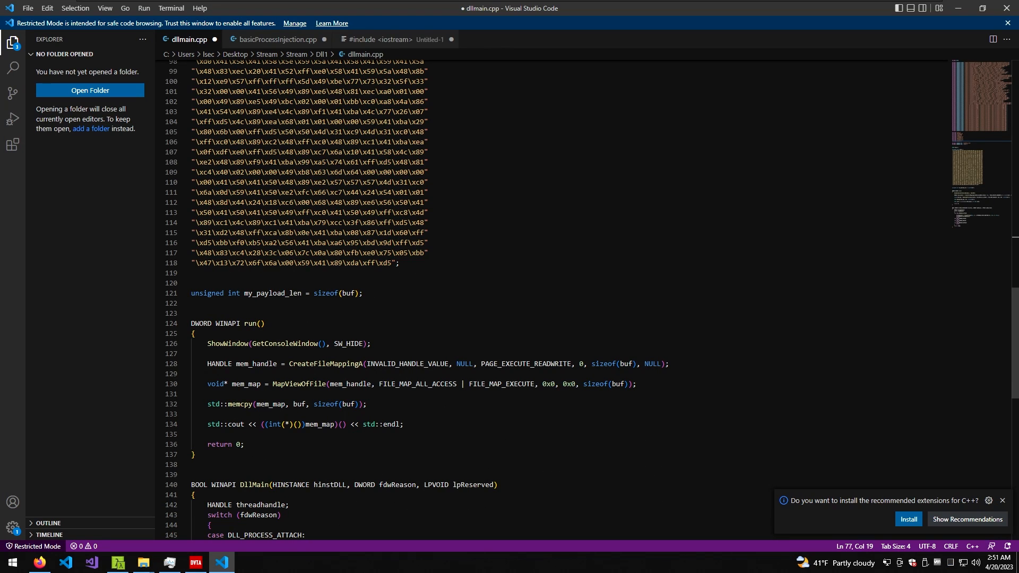
pyautogui.scroll(-3)
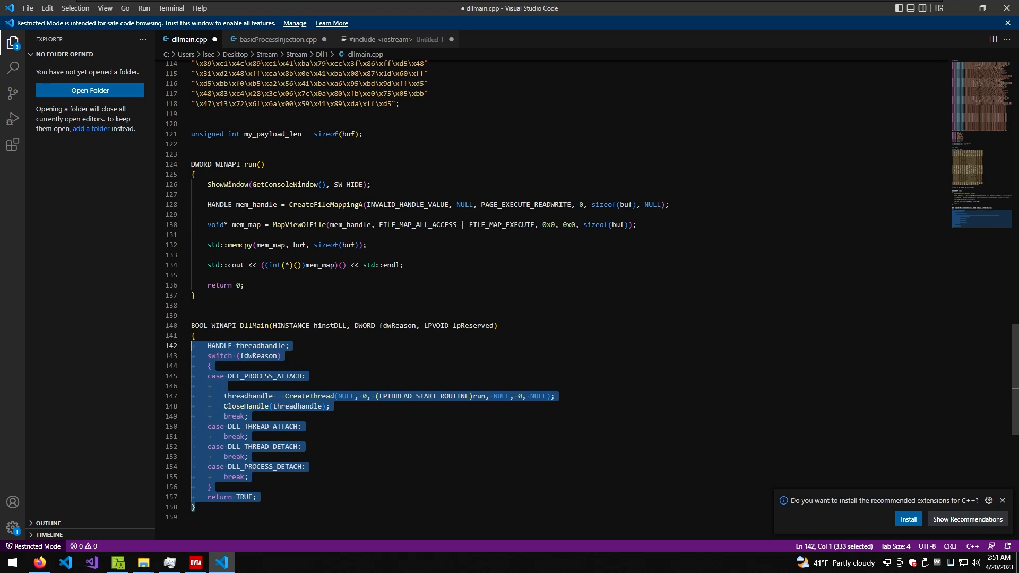
# Step: Review the run() shellcode runner and DllMain's CreateThread call on process attach in dllmain.cpp
pyautogui.click(249, 457)
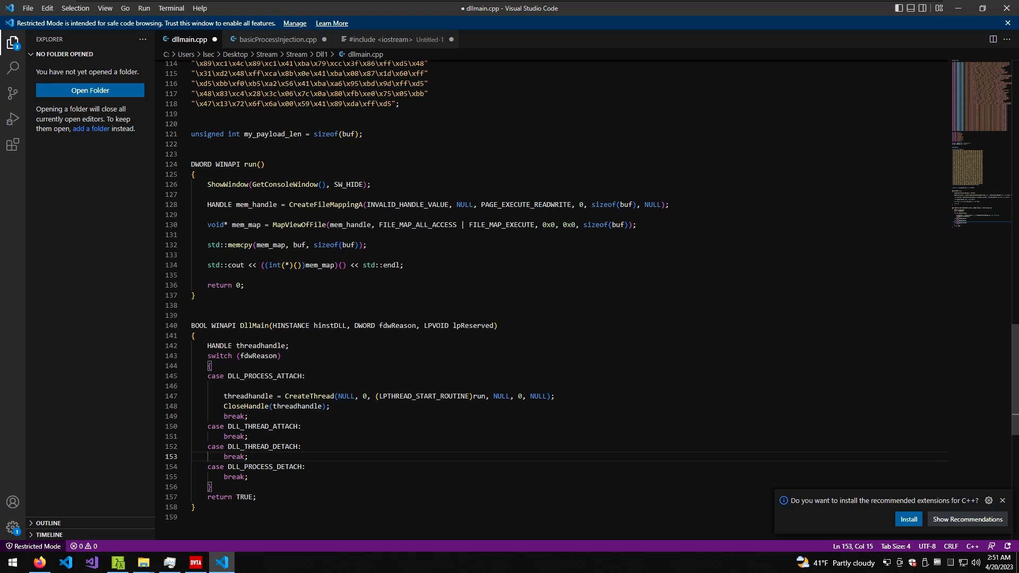
pyautogui.click(297, 397)
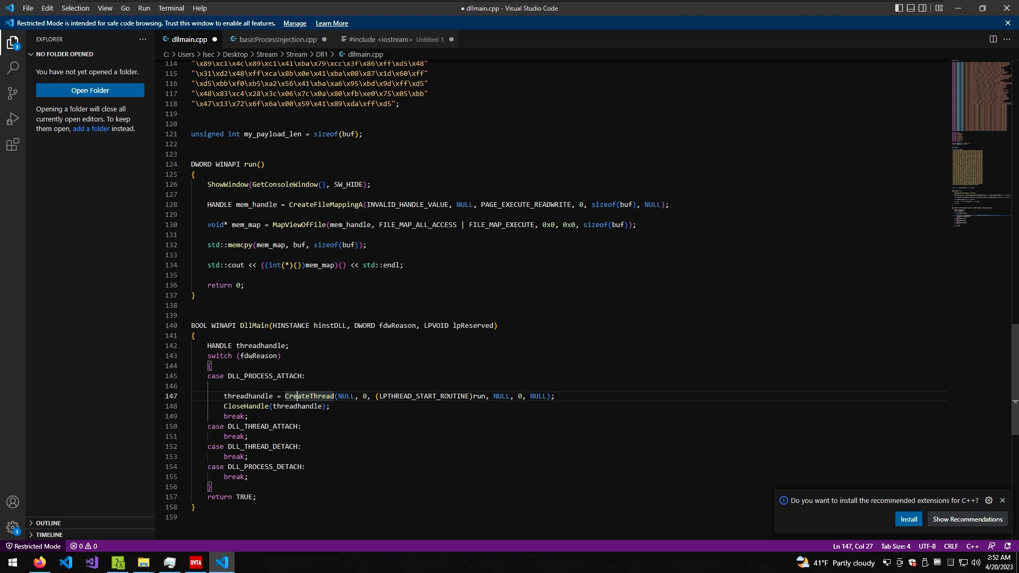
pyautogui.scroll(3)
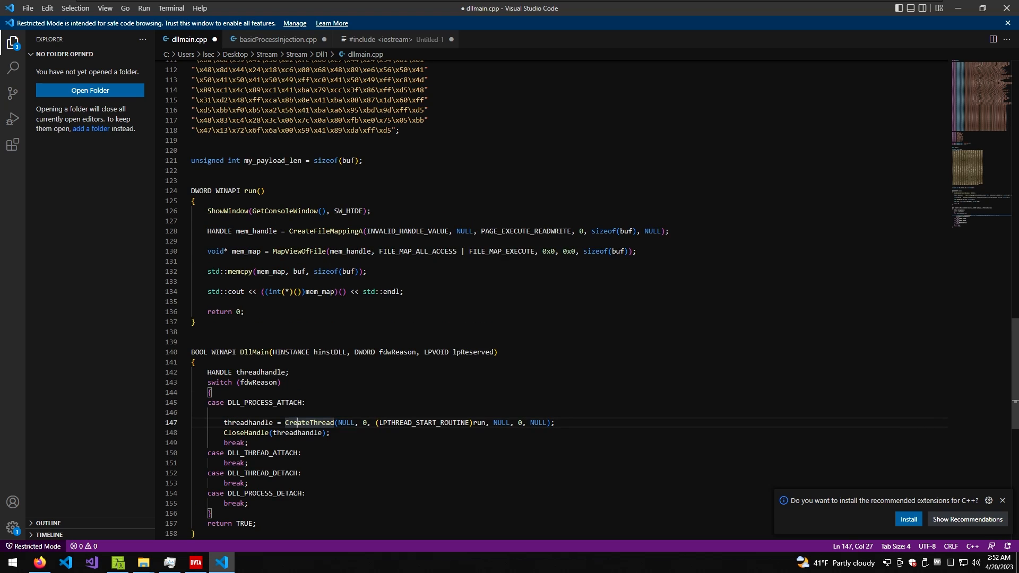
pyautogui.scroll(-3)
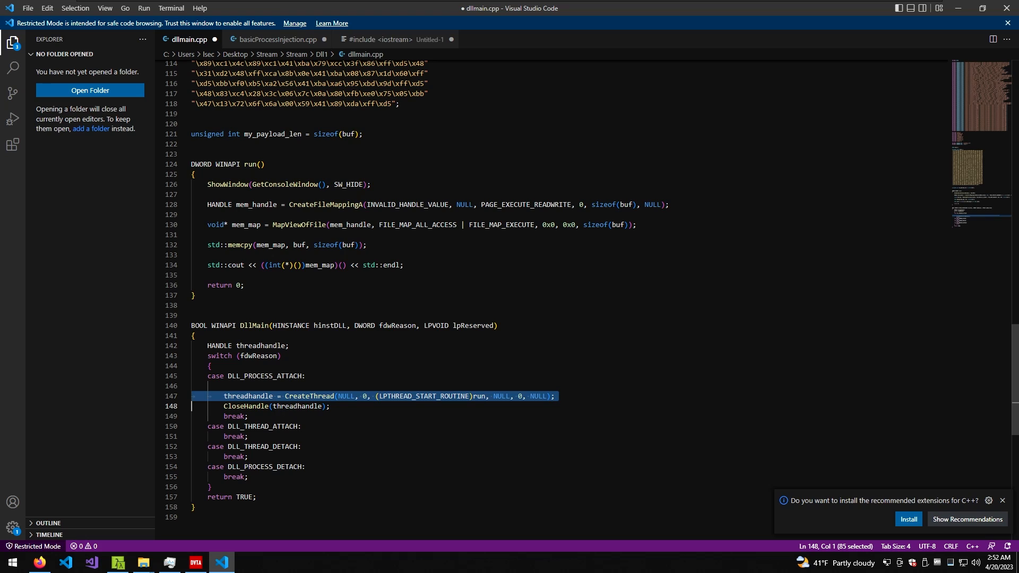
pyautogui.click(250, 164)
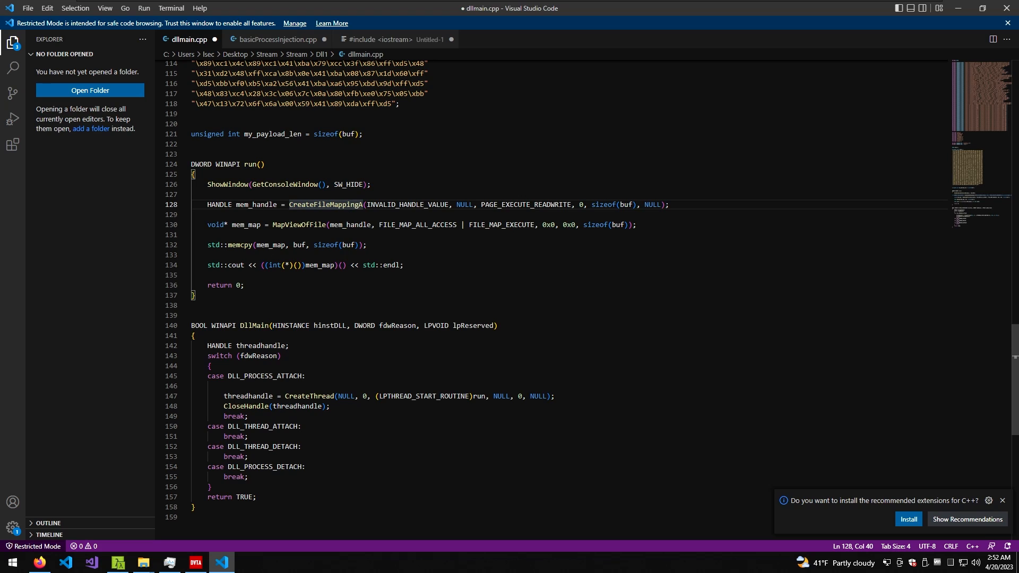
pyautogui.click(90, 562)
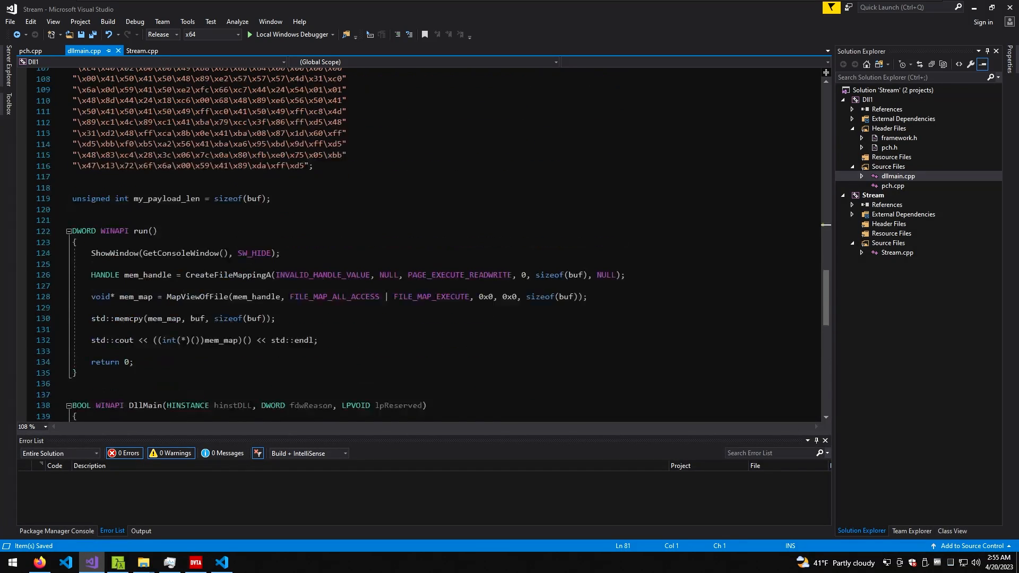
# Step: Build the Dll1 project and check the Error List for the C1301 program-database error
pyautogui.scroll(3)
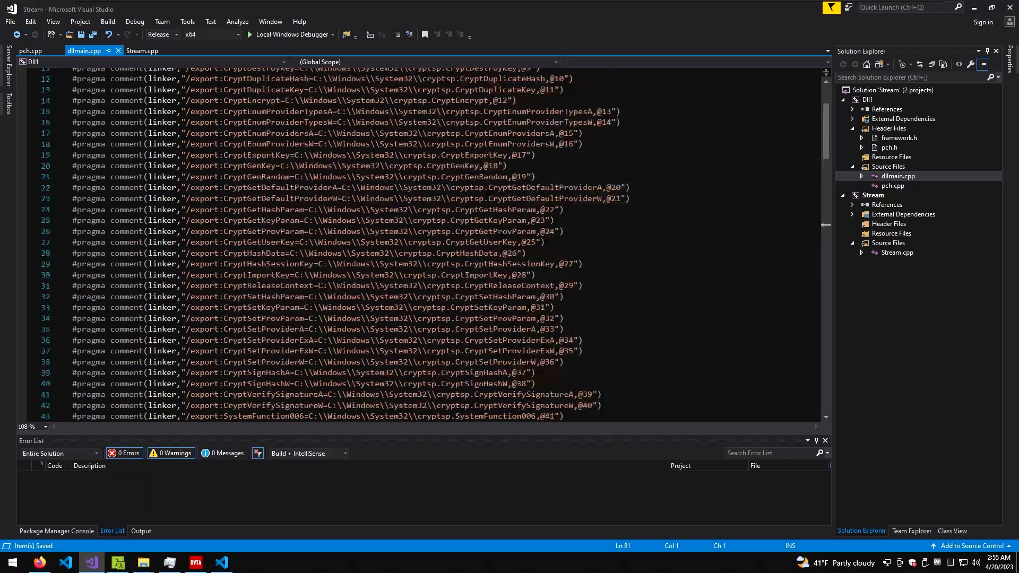
pyautogui.scroll(-3)
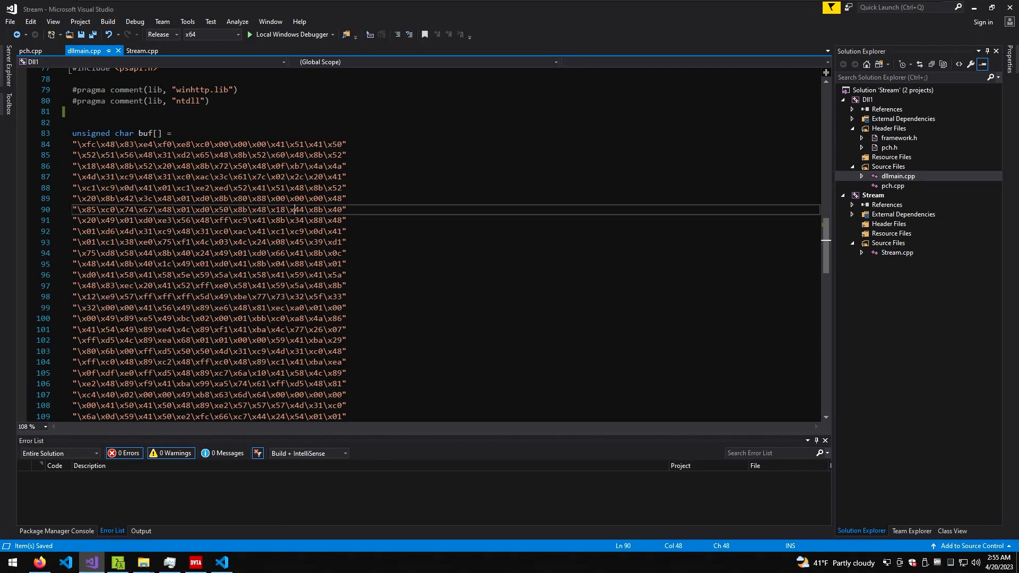
pyautogui.click(107, 21)
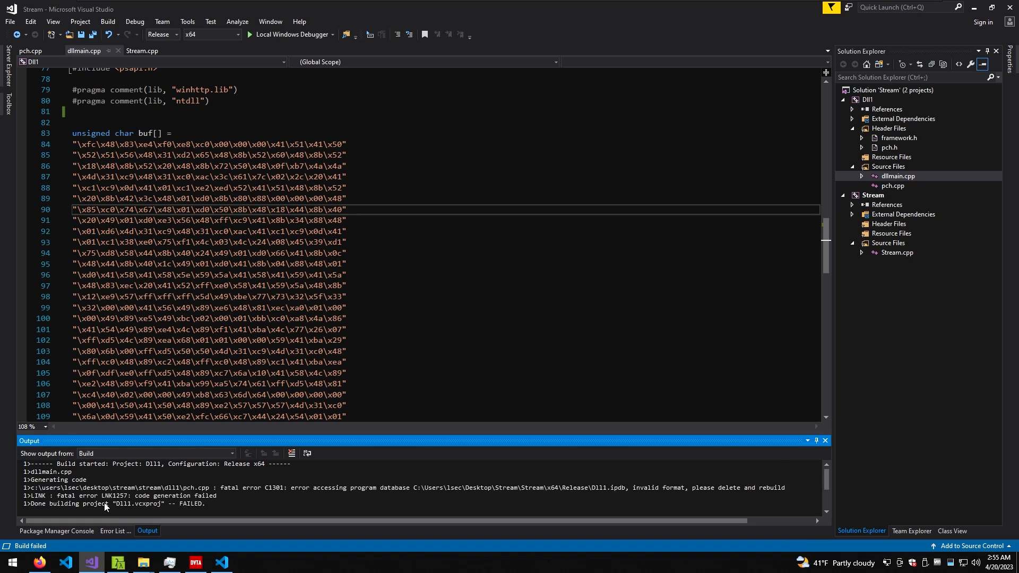
pyautogui.click(112, 531)
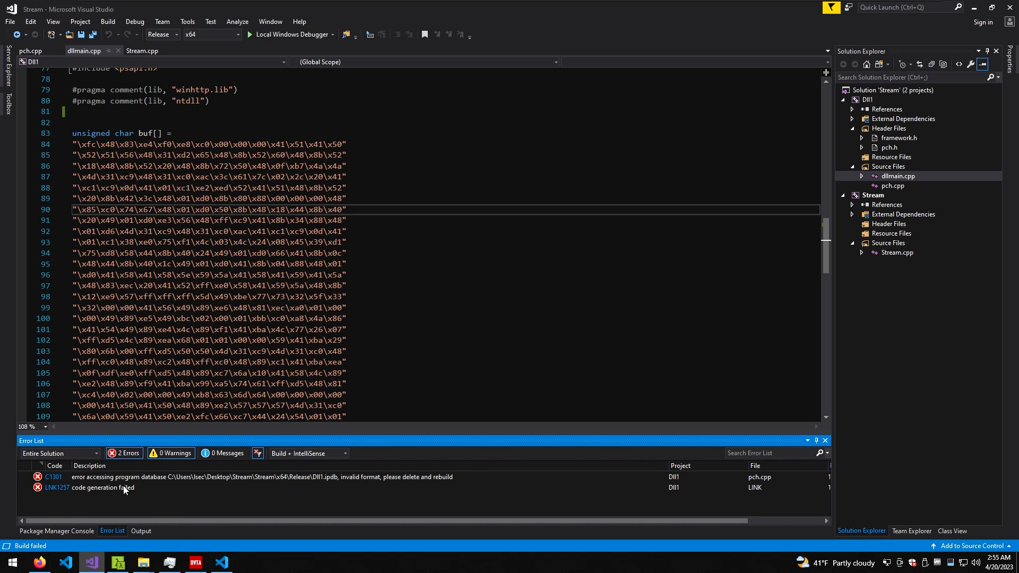
pyautogui.moveTo(143, 481)
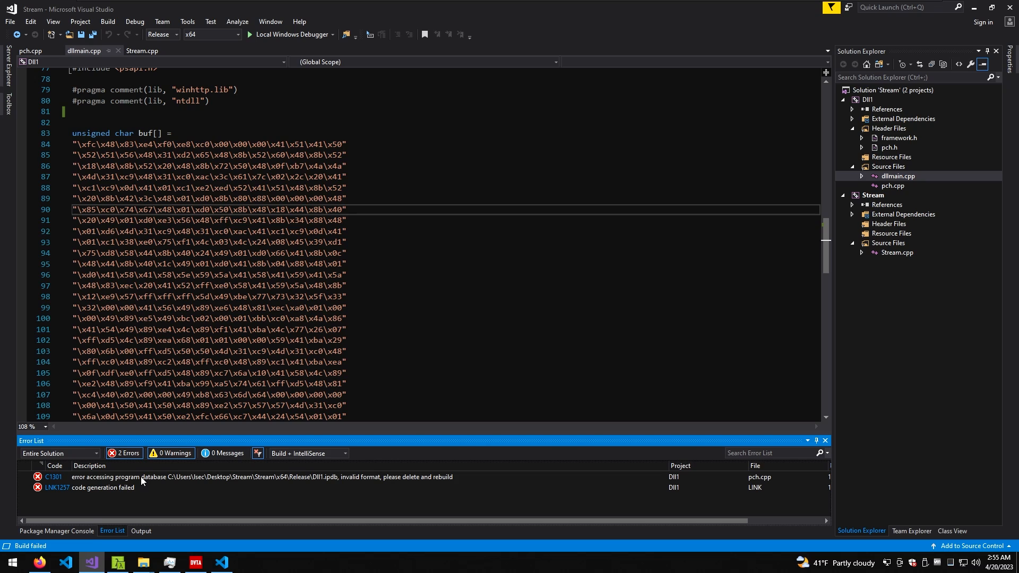
pyautogui.moveTo(143, 561)
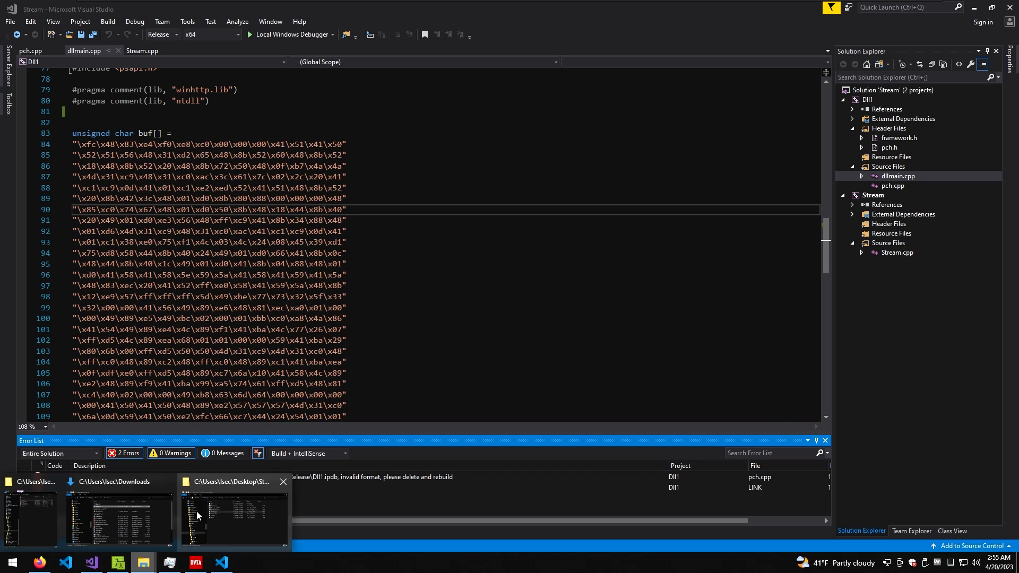
# Step: Delete the stale Dll1.ipdb in x64\Release, rebuild, and confirm the fresh Dll1.dll
pyautogui.click(234, 513)
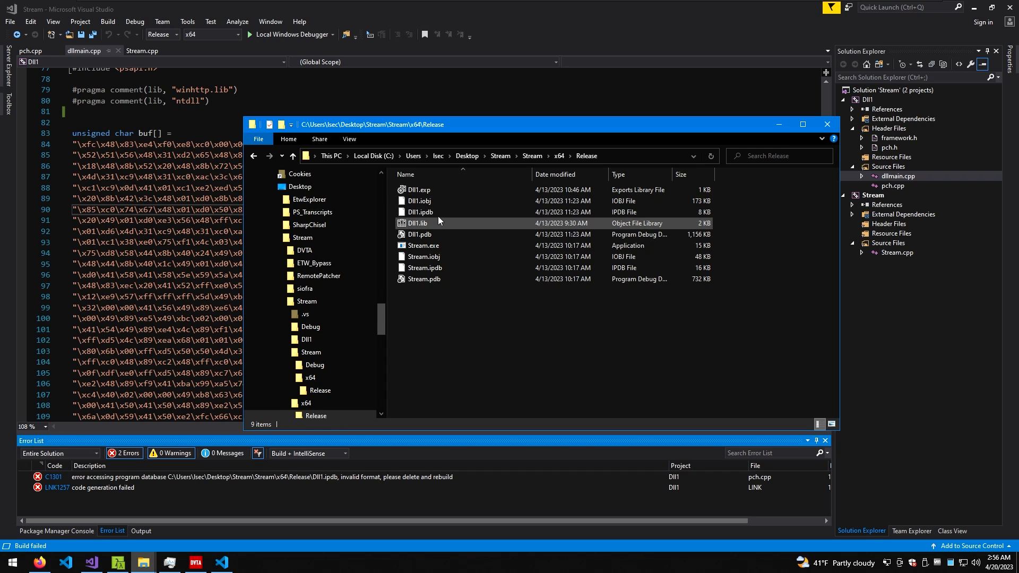
pyautogui.click(419, 212)
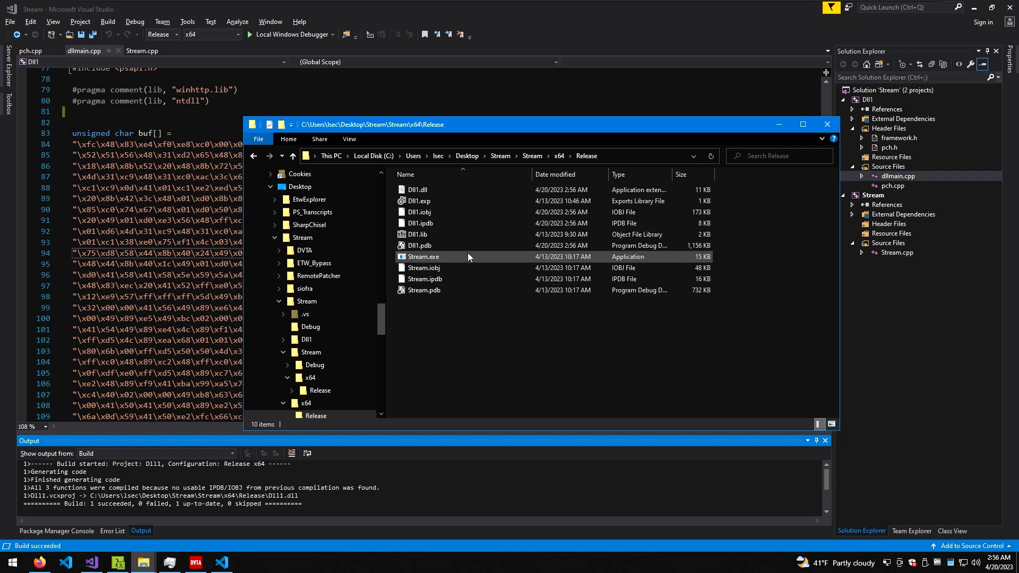
pyautogui.click(419, 190)
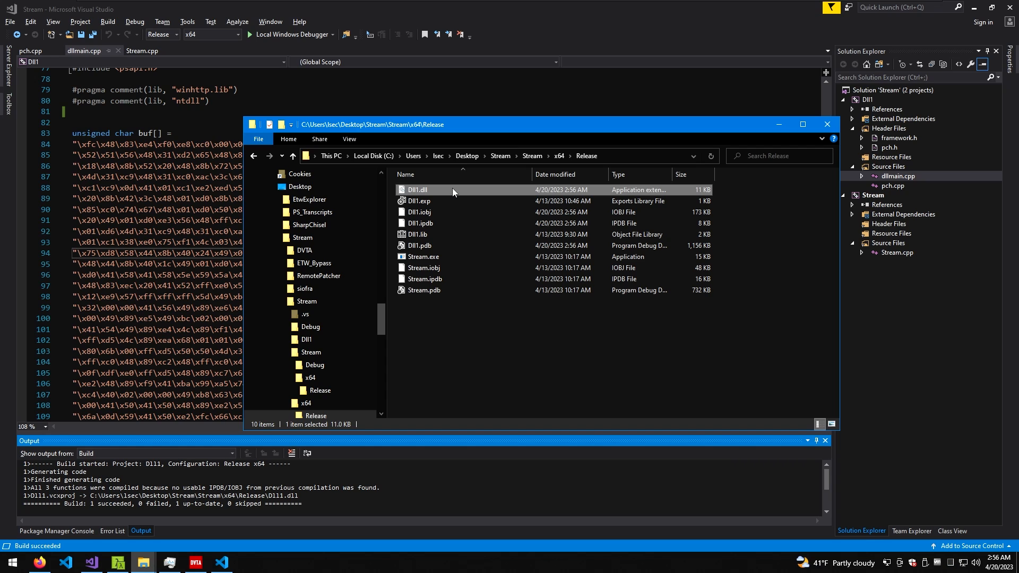
pyautogui.moveTo(142, 562)
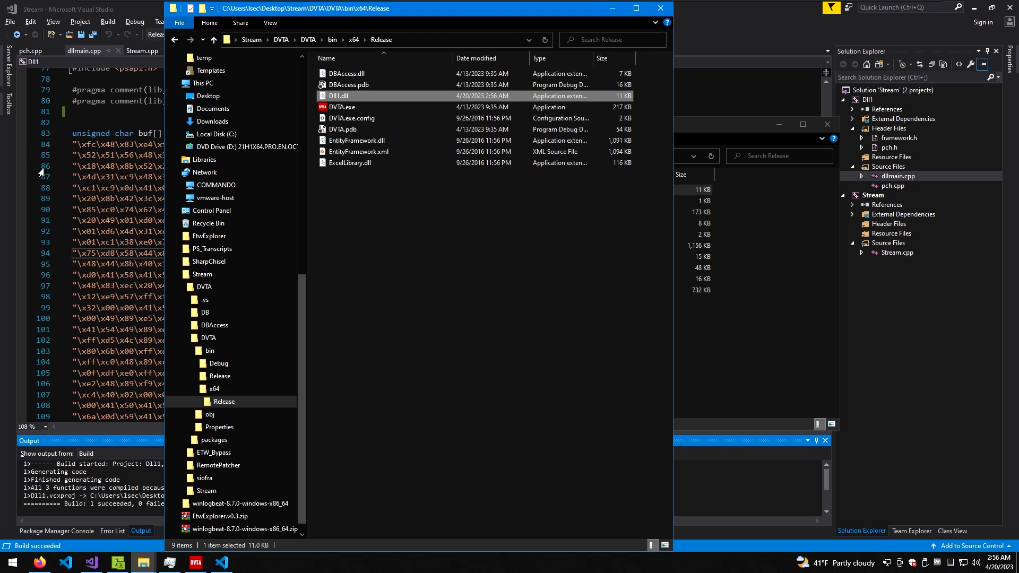
# Step: Rename the copied Dll1.dll to CRYPTSP.dll in DVTA\bin\x64\Release and launch DVTA.exe
pyautogui.click(339, 96)
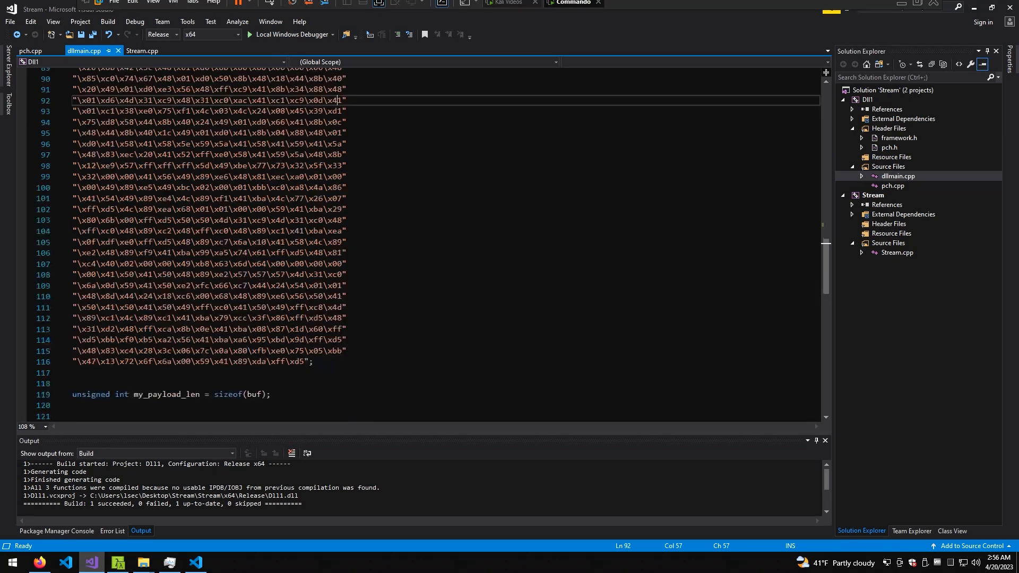
pyautogui.scroll(-3)
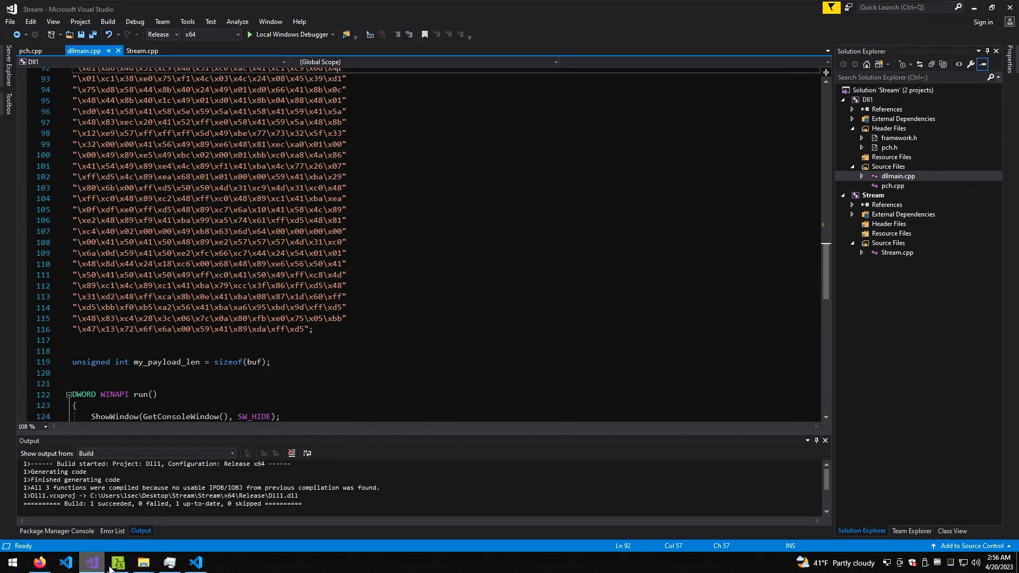
pyautogui.click(142, 562)
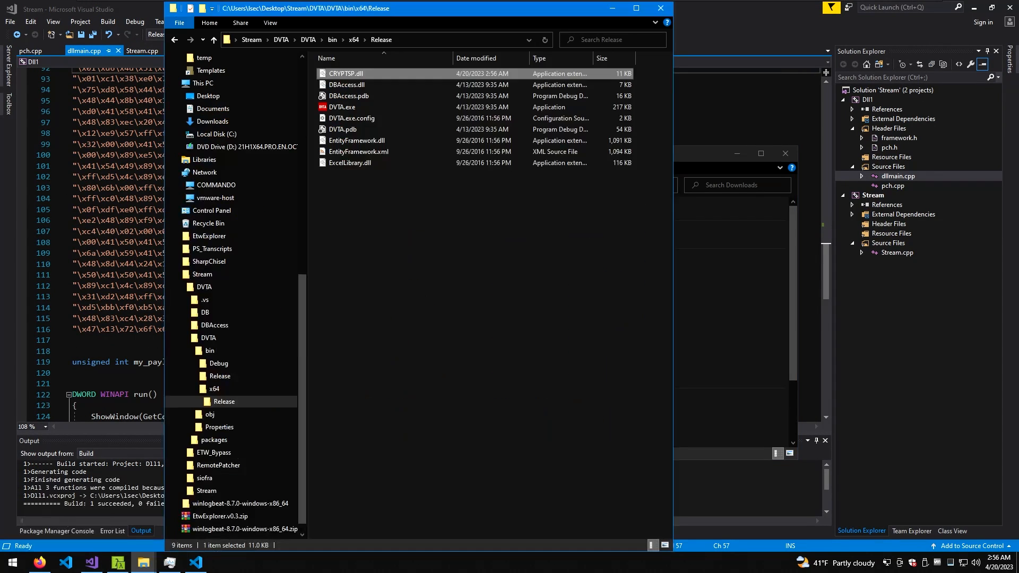
pyautogui.doubleClick(342, 106)
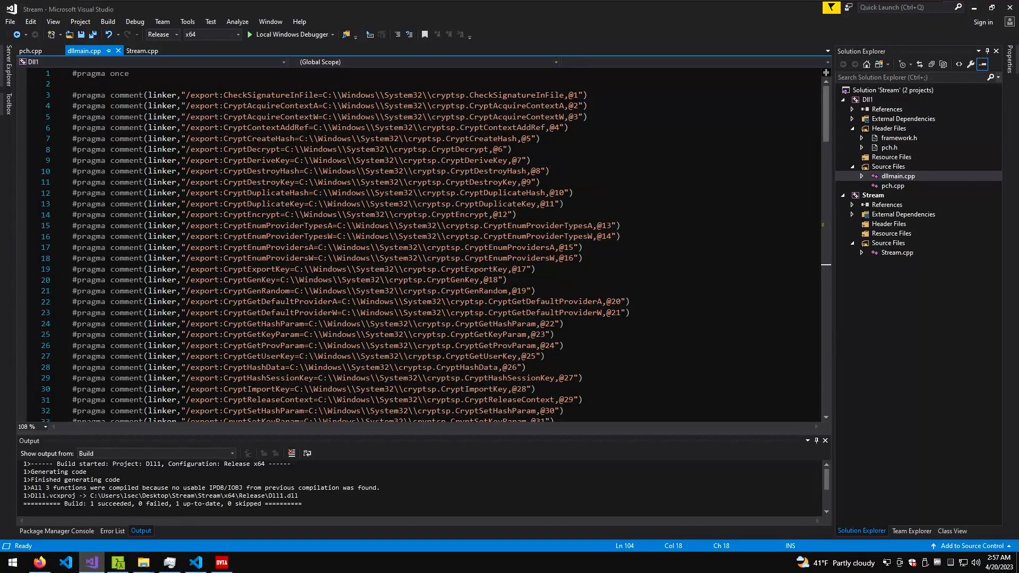
# Step: Scroll through the #pragma export comments in dllmain.cpp
pyautogui.scroll(-3)
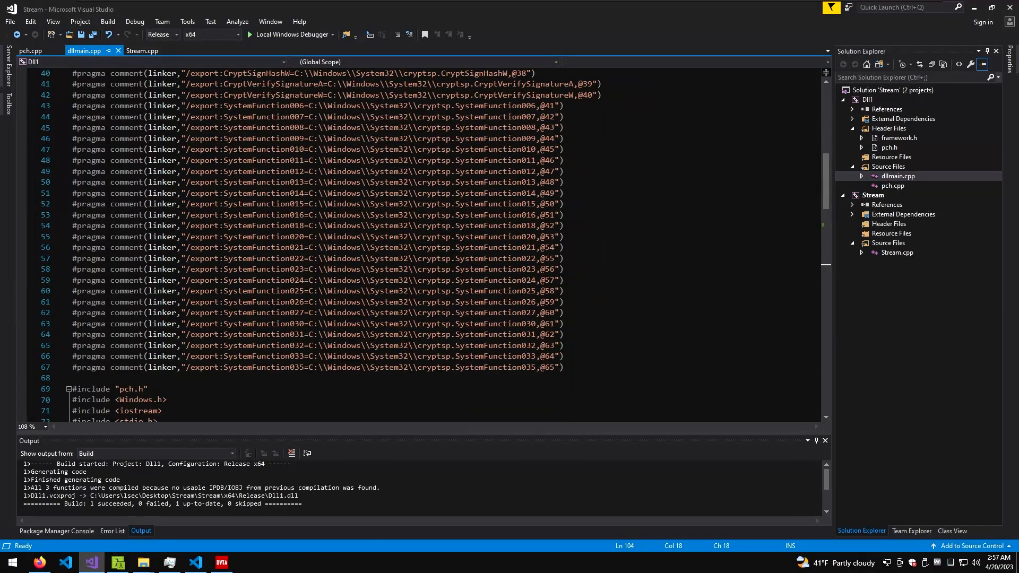
pyautogui.scroll(-3)
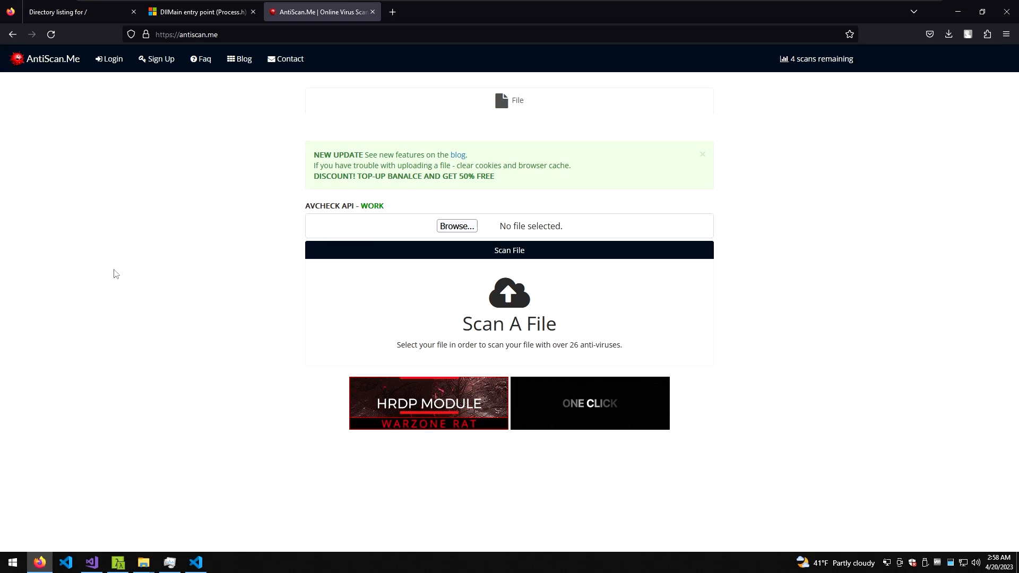
pyautogui.moveTo(137, 278)
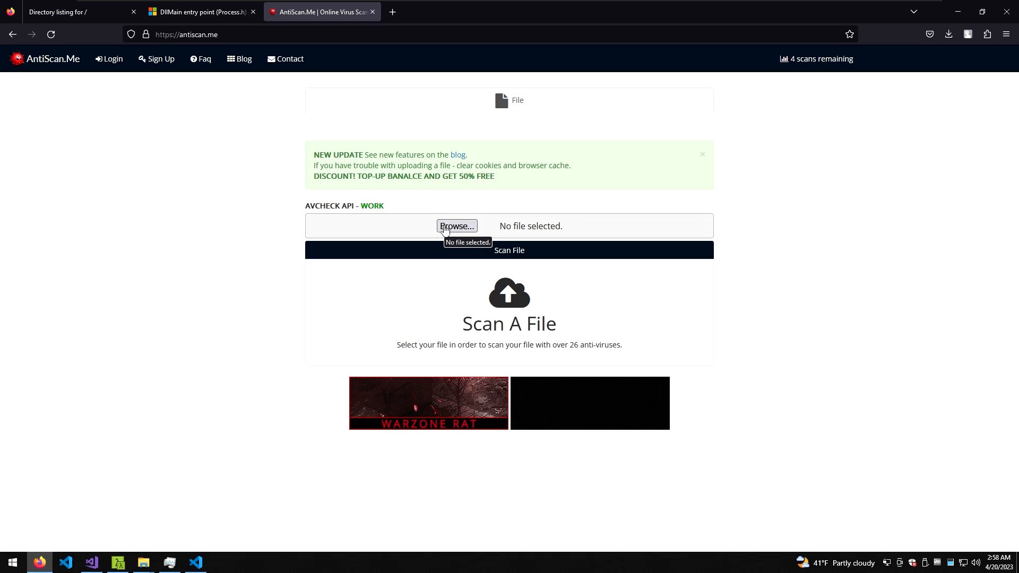
pyautogui.moveTo(426, 235)
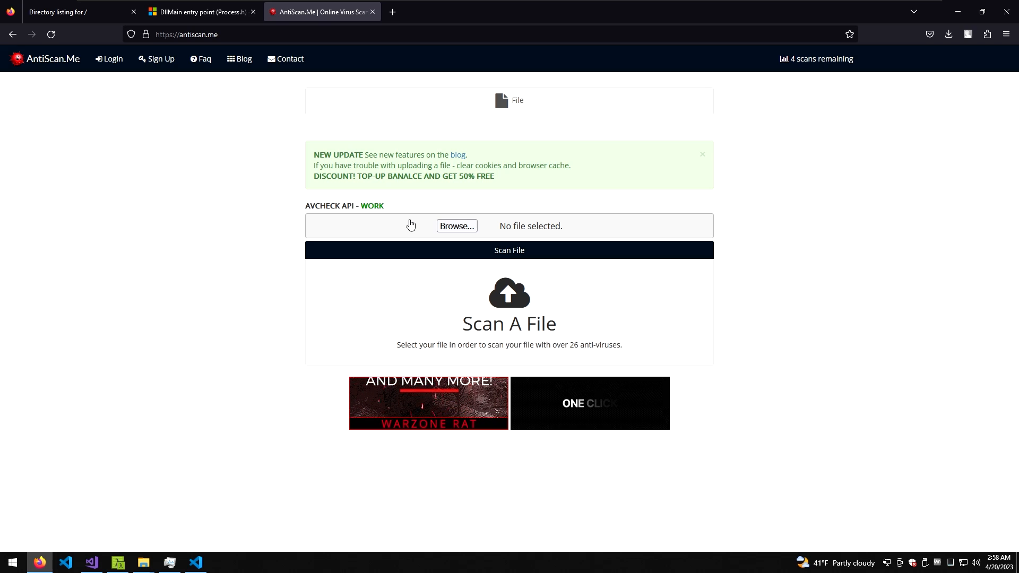
# Step: Upload Dll1.dll from x64\Release to AntiScan.Me and scan it
pyautogui.click(456, 226)
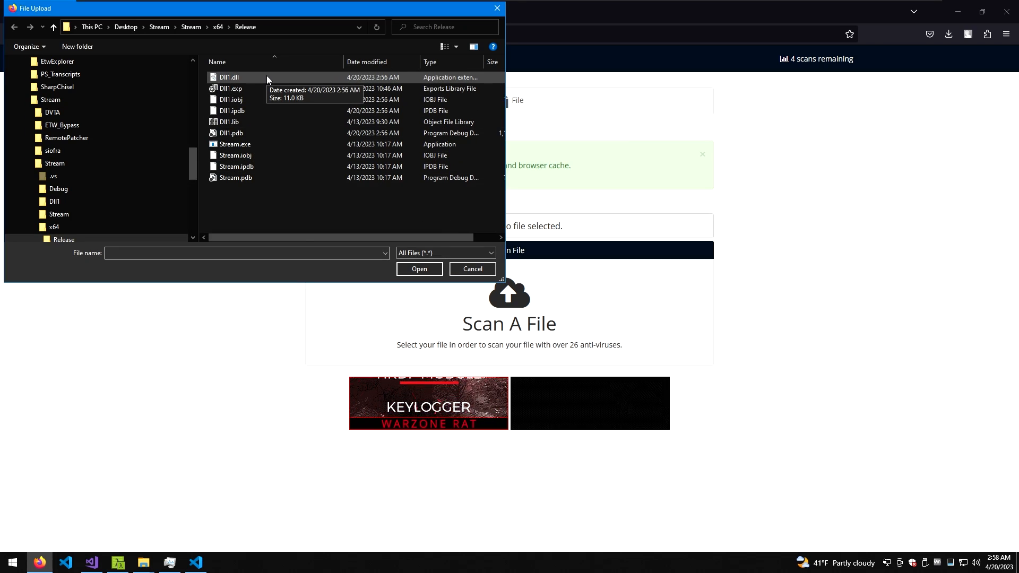
pyautogui.click(419, 268)
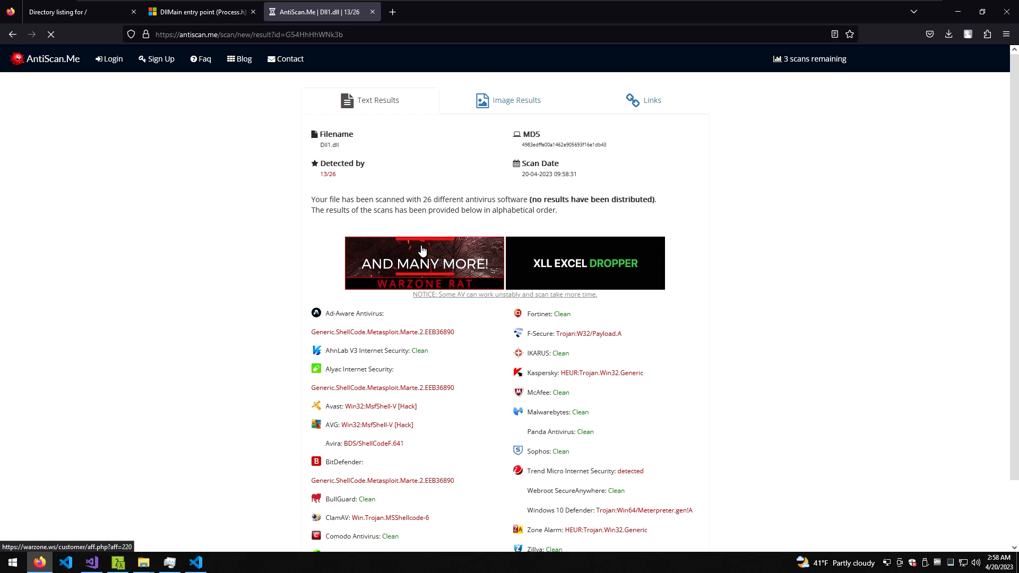
pyautogui.scroll(-3)
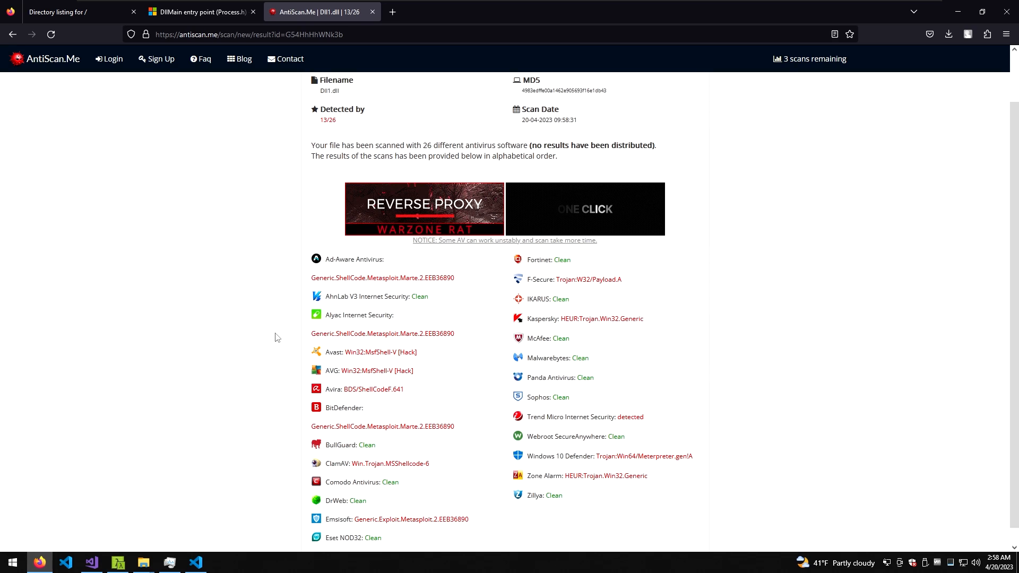
pyautogui.scroll(-3)
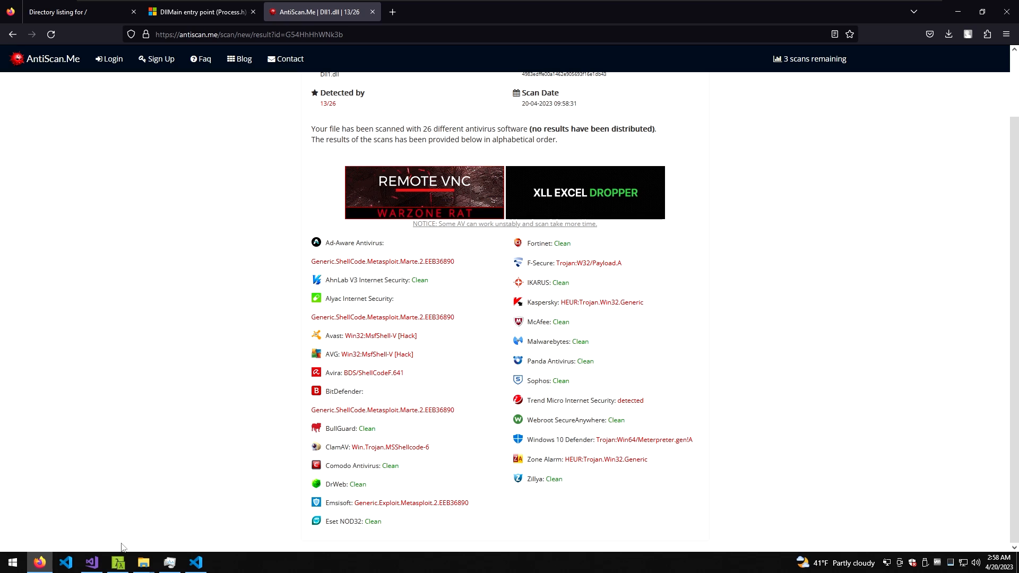
pyautogui.click(91, 562)
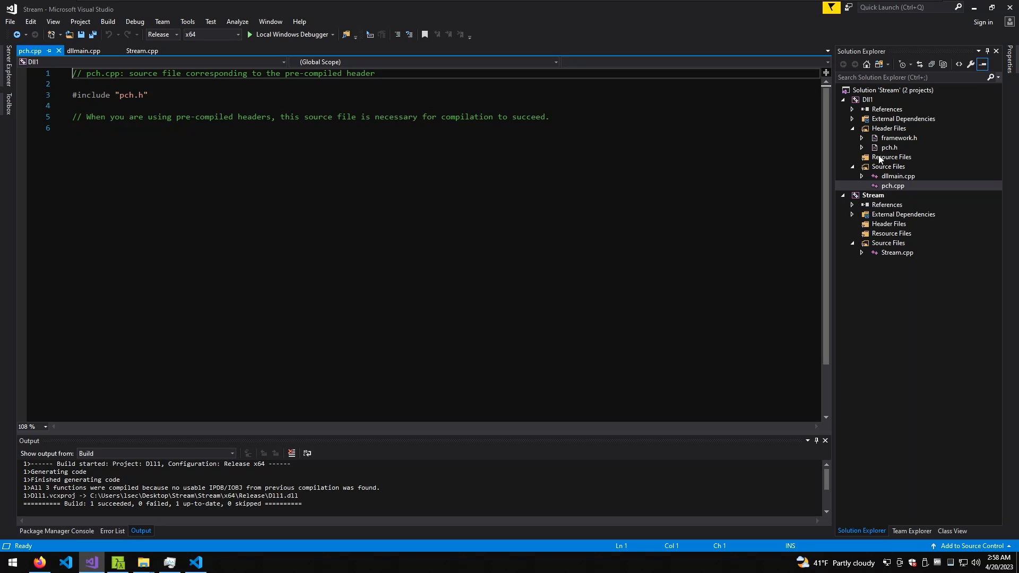
pyautogui.click(84, 51)
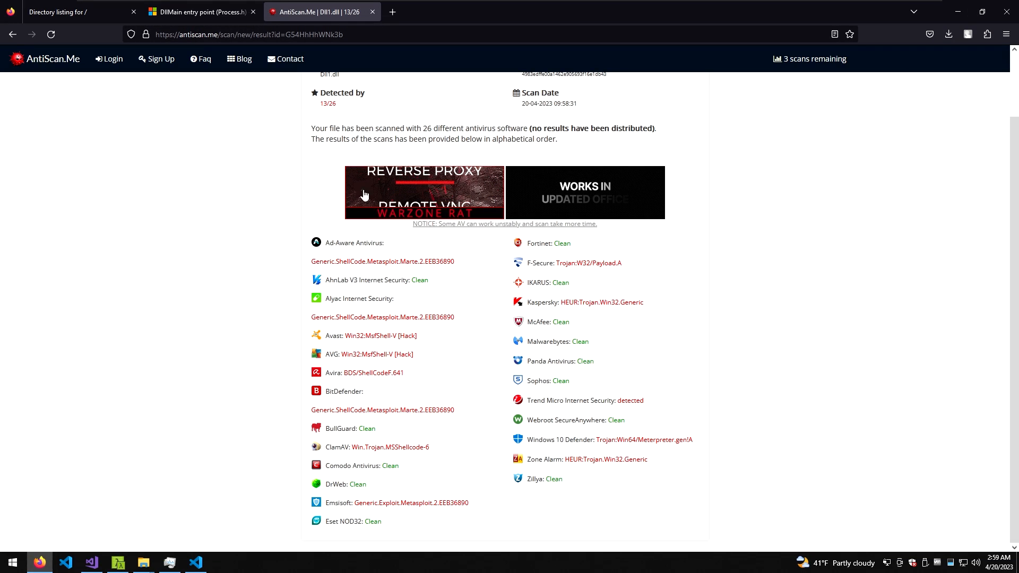
pyautogui.moveTo(455, 440)
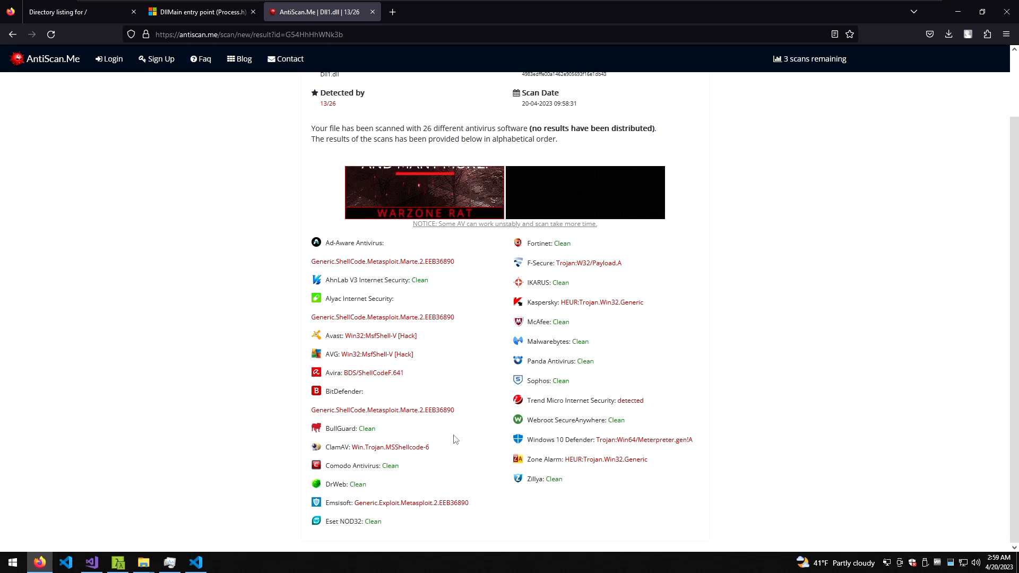
pyautogui.moveTo(439, 430)
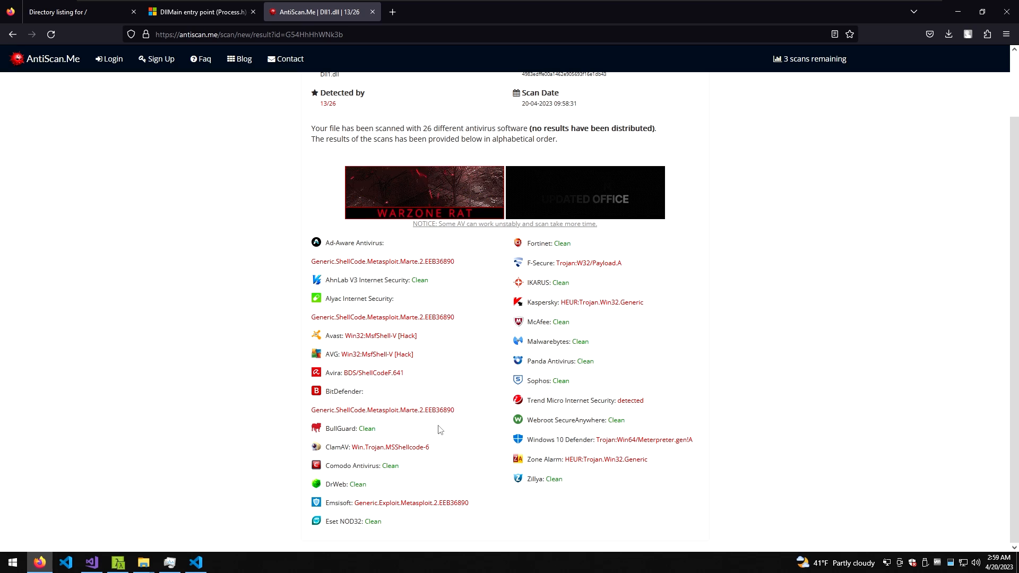